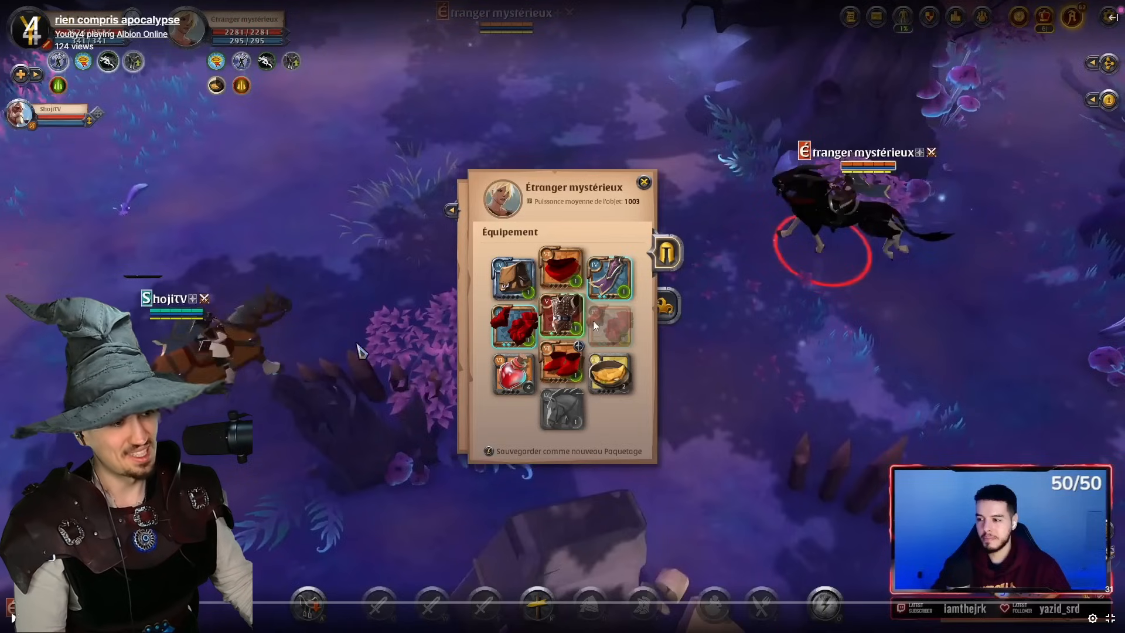
Open the Albion Europe poll post and highlight its title and opening words
click(642, 182)
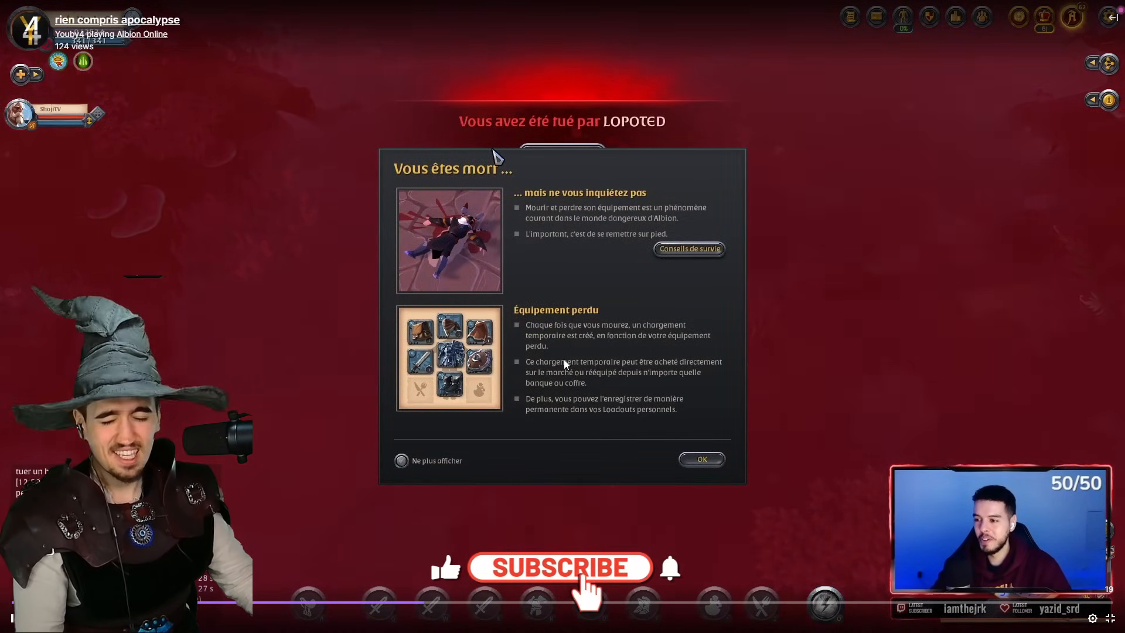
click(560, 567)
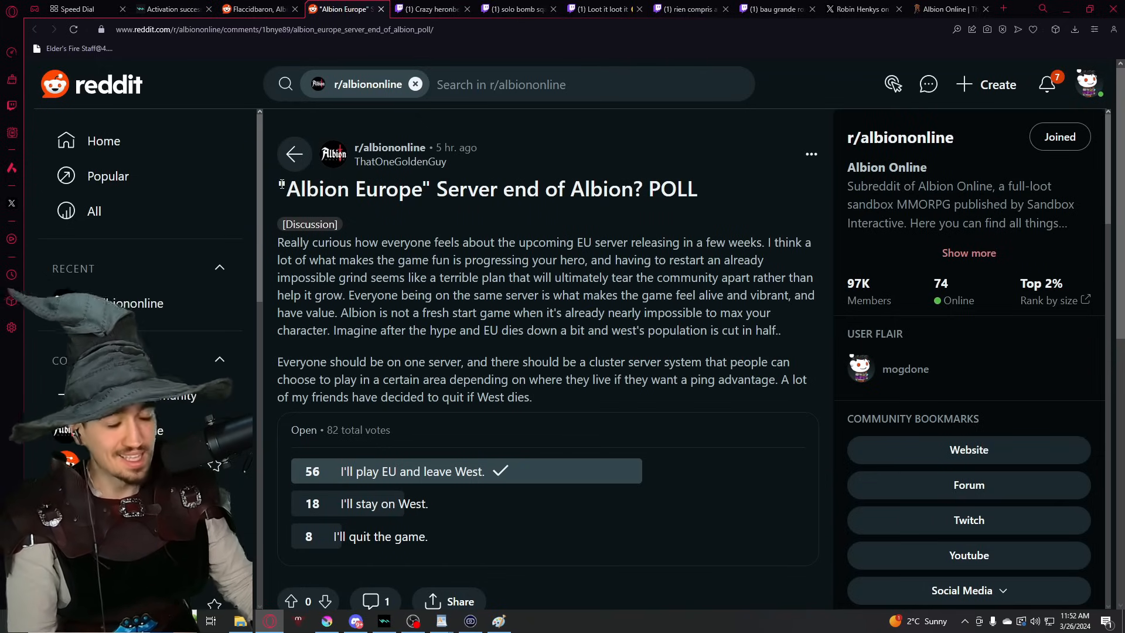
double_click(355, 188)
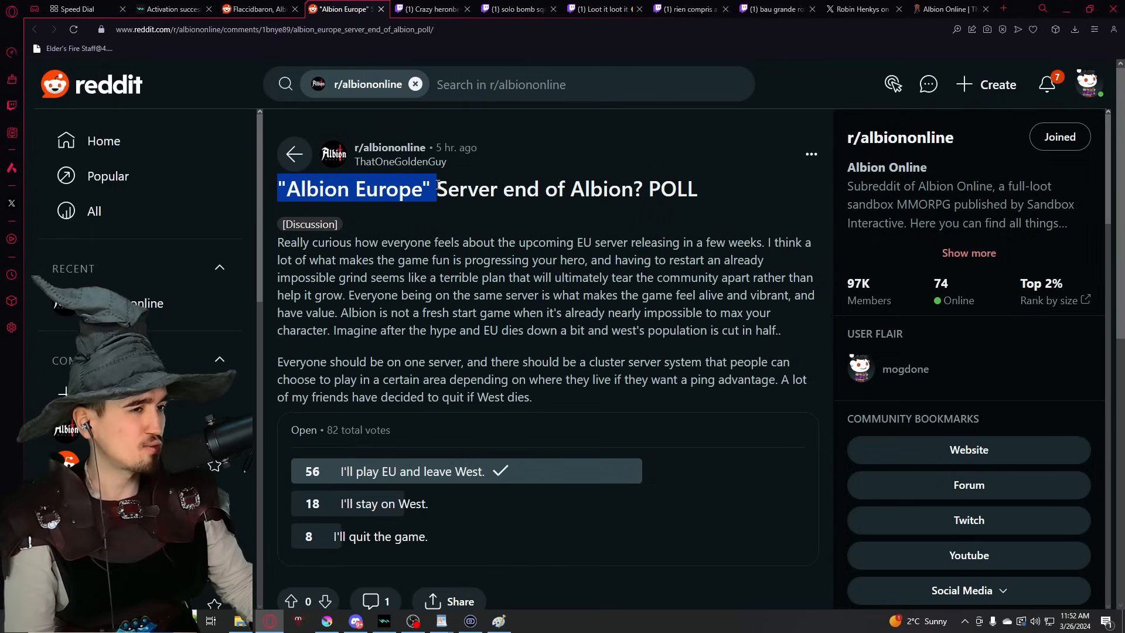
drag(436, 189, 610, 189)
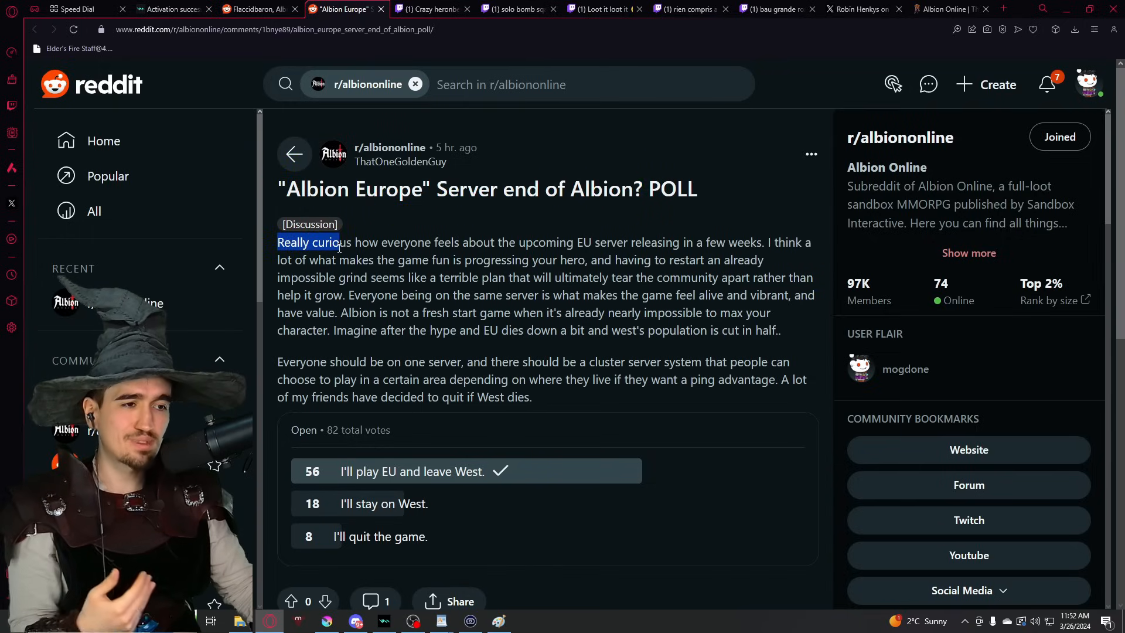
Highlight the 'restarting an impossible grind' and 'same server makes the game' passages while reading
drag(341, 242, 362, 242)
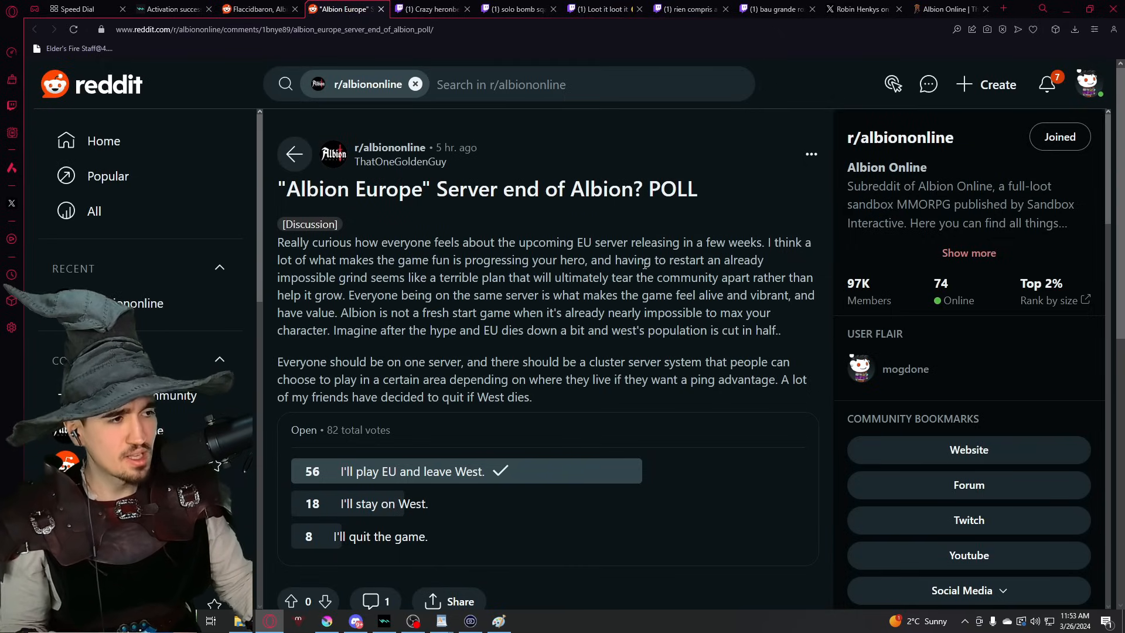
drag(646, 260, 470, 277)
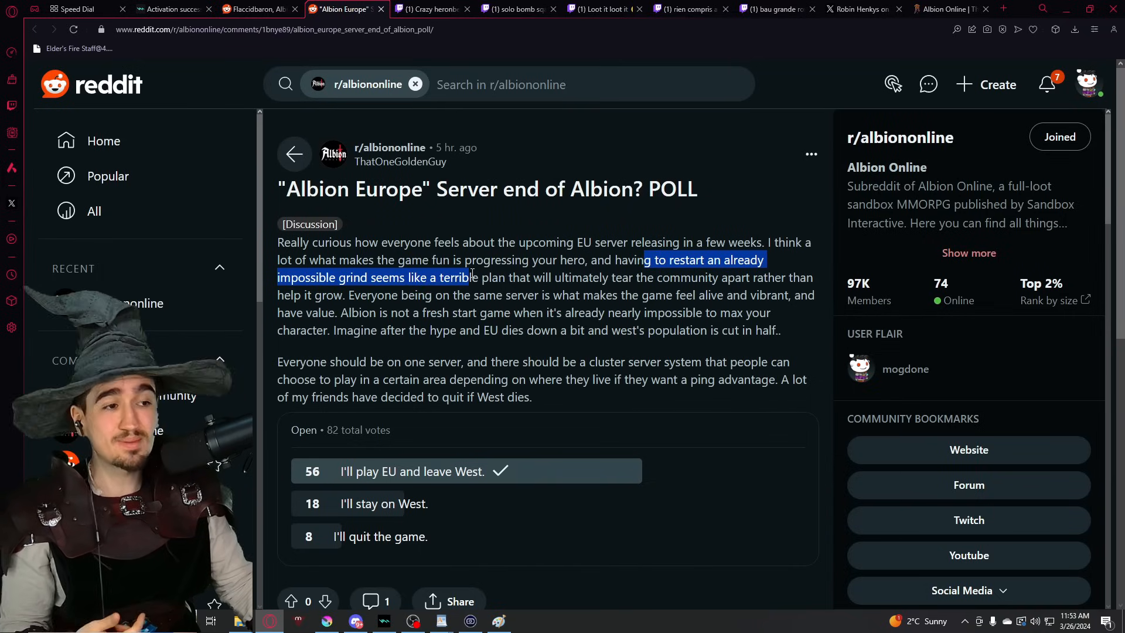
drag(470, 277, 658, 277)
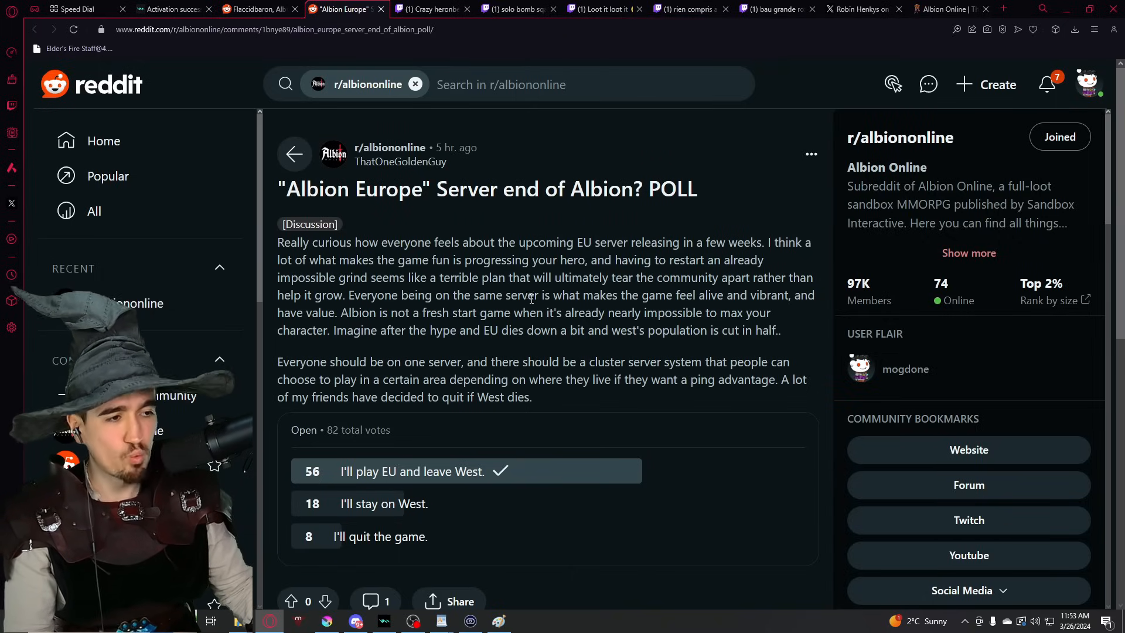
drag(475, 295, 672, 295)
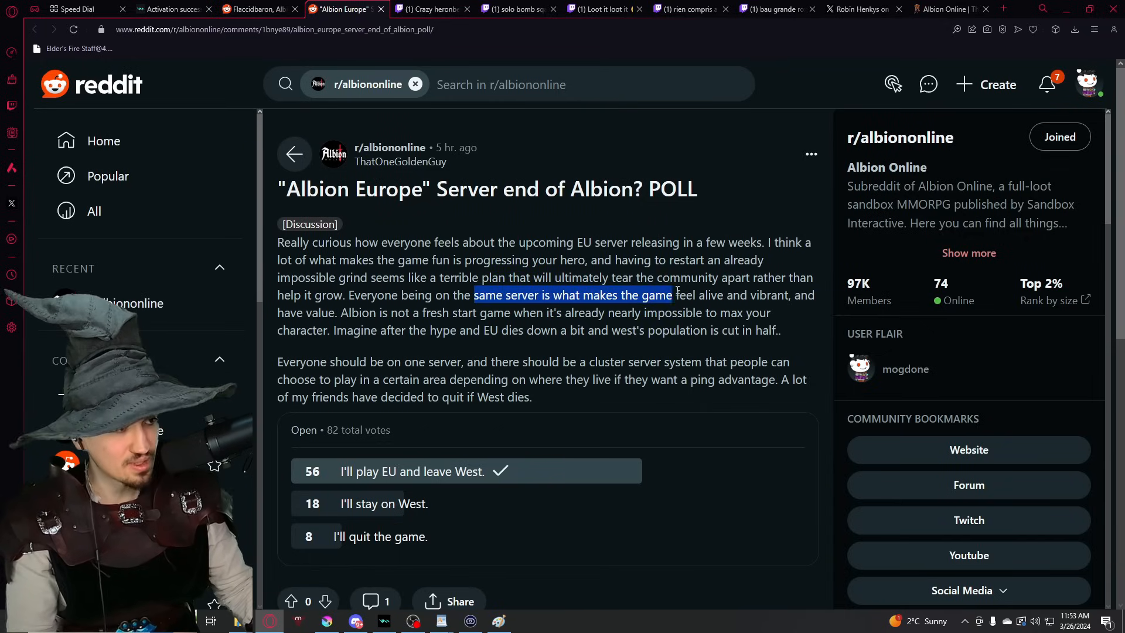
drag(673, 295, 694, 295)
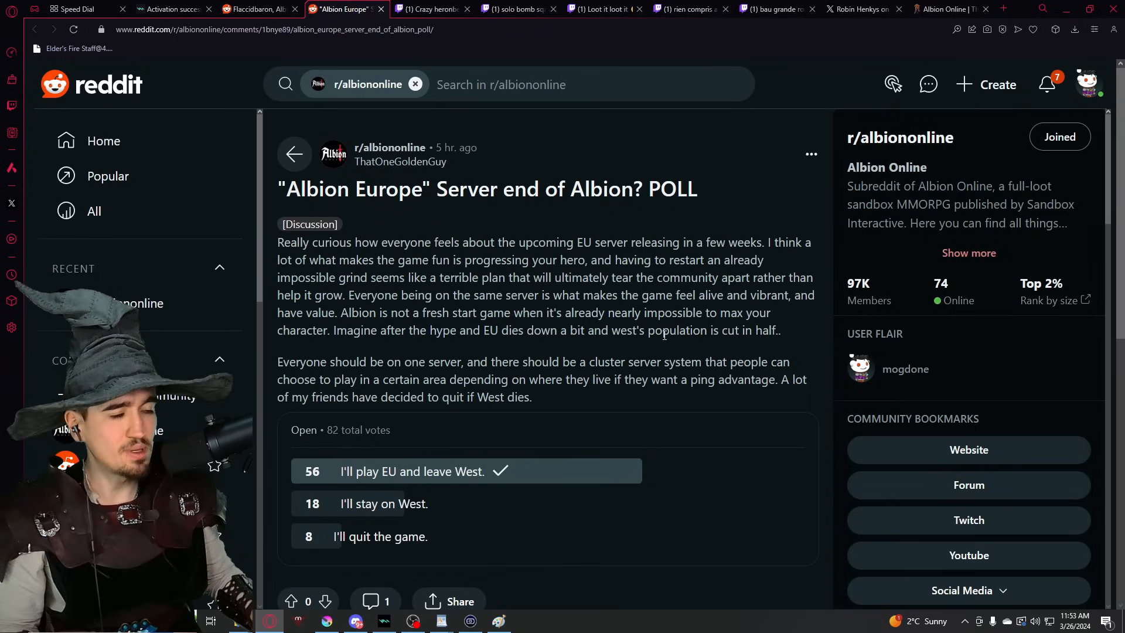
mouse_move(811, 347)
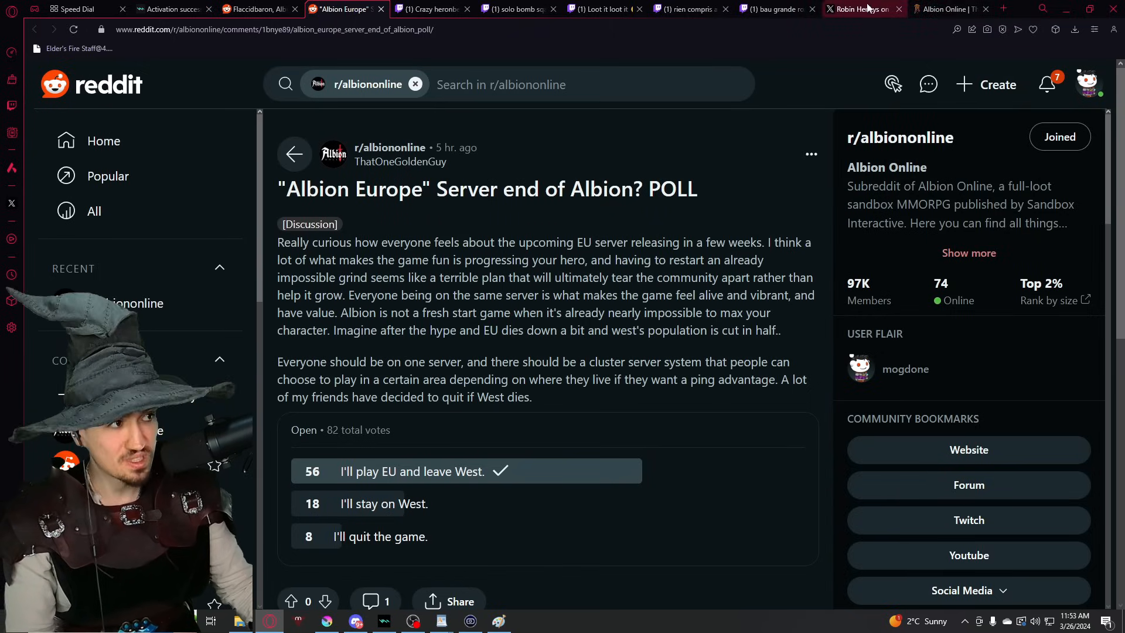
Switch to the developer's X thread and highlight the central services and back-and-forth sentences
click(857, 8)
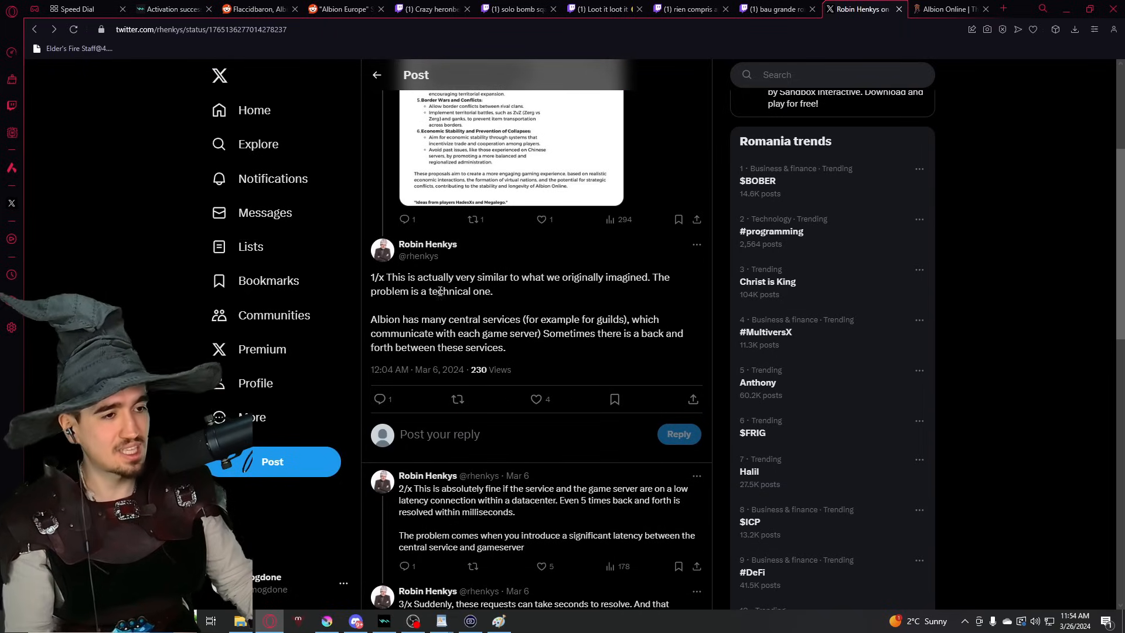
drag(398, 277, 515, 277)
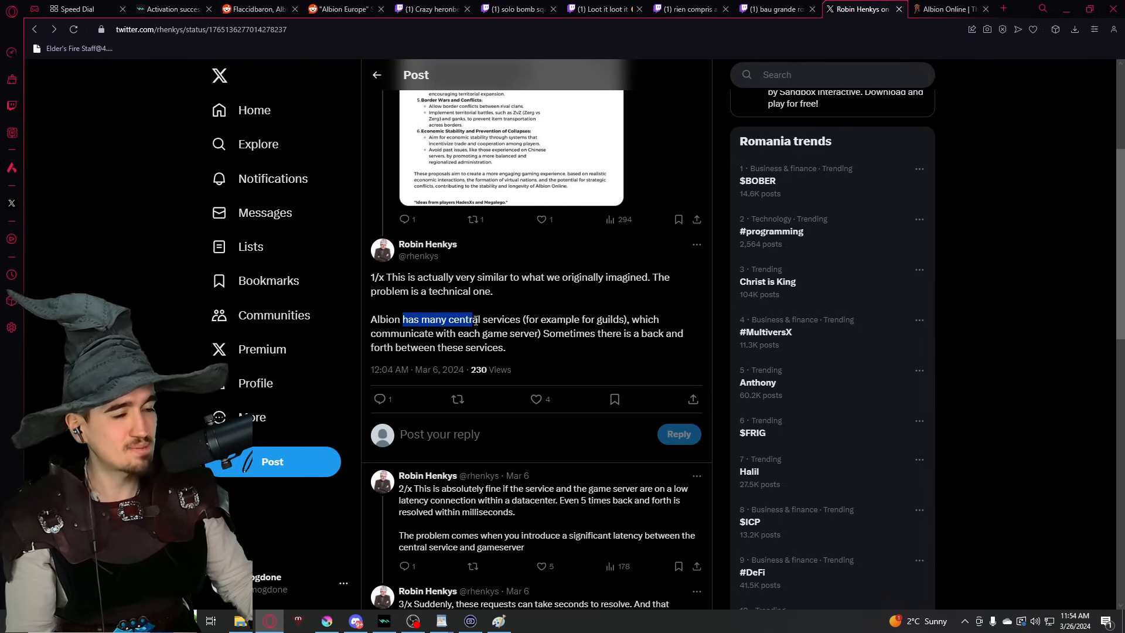
double_click(414, 347)
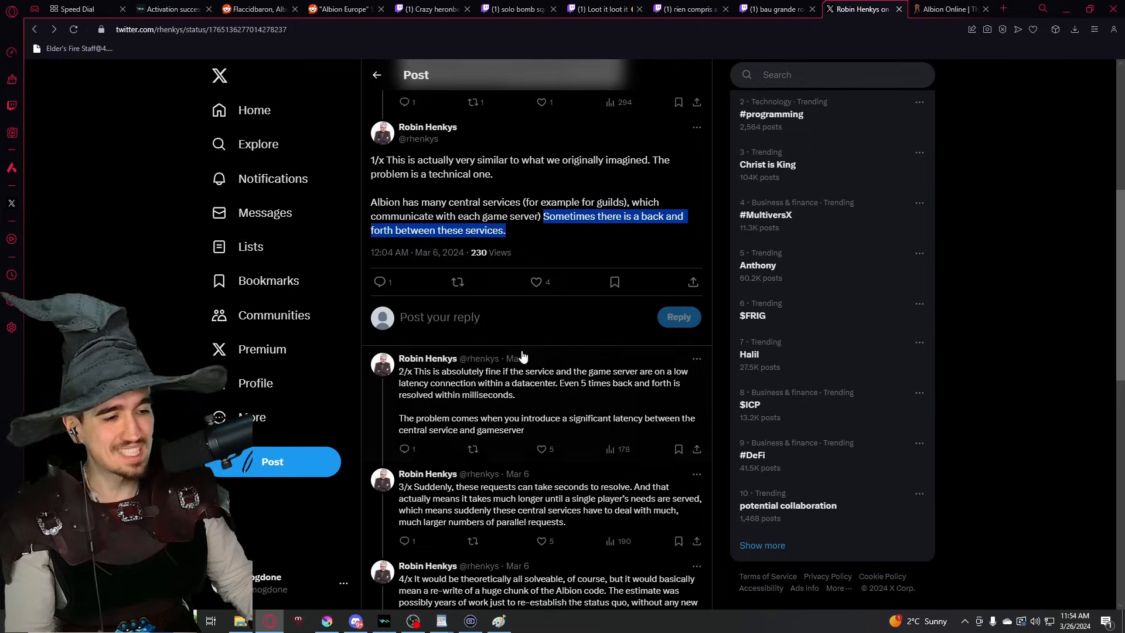
Scroll the thread and highlight the 2/x post opening and latency problem lines
scroll(down, 3)
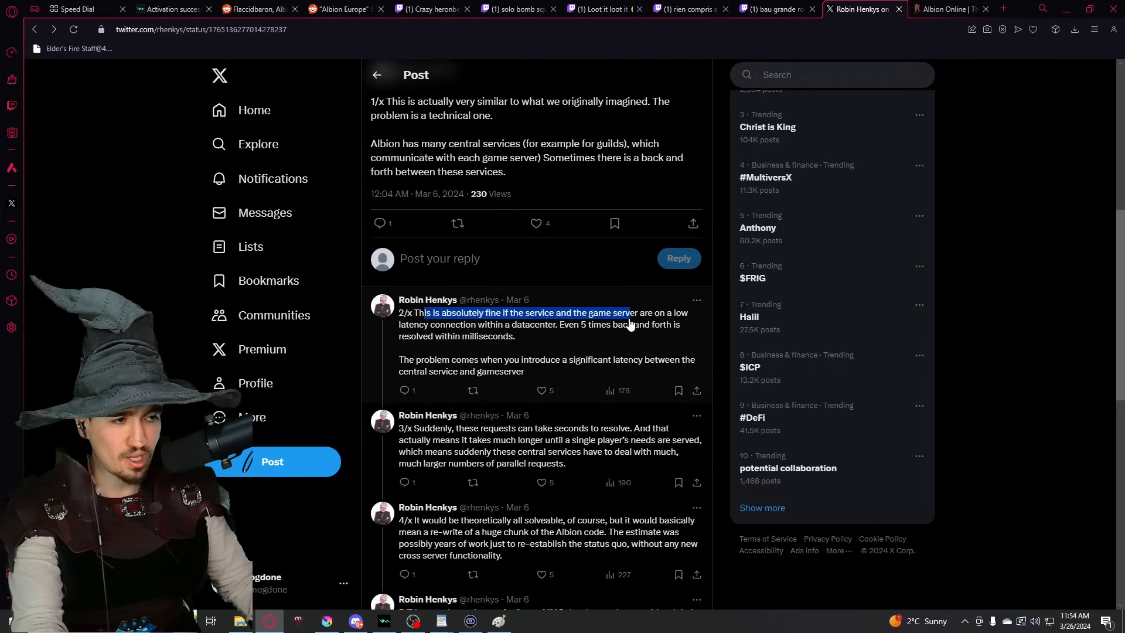
drag(632, 312, 556, 324)
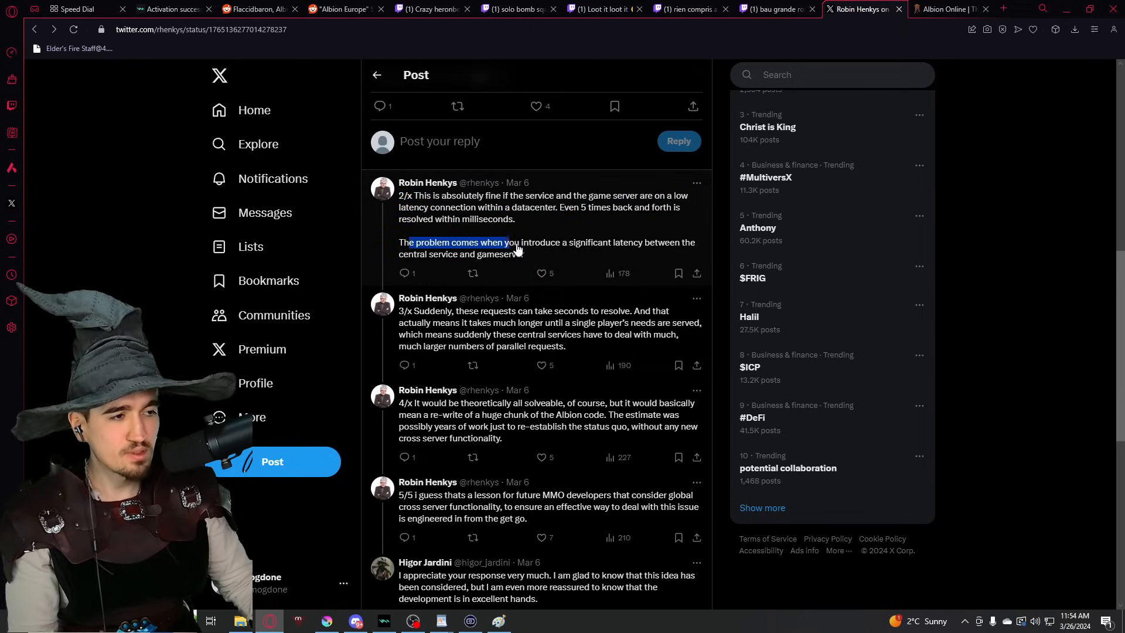
drag(508, 242, 649, 242)
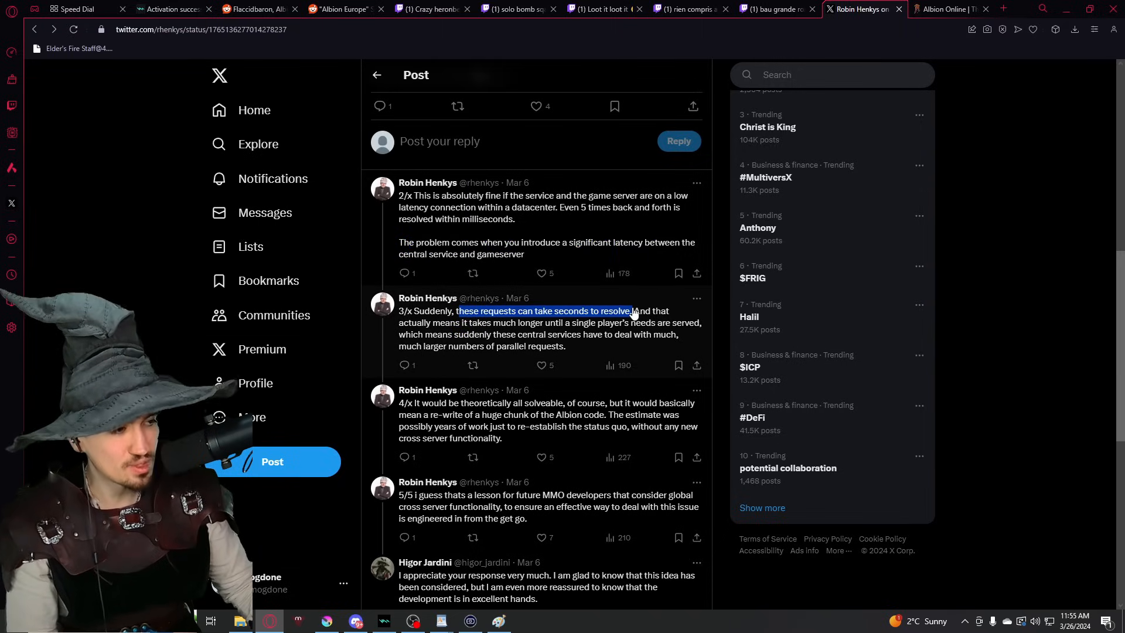
click(549, 323)
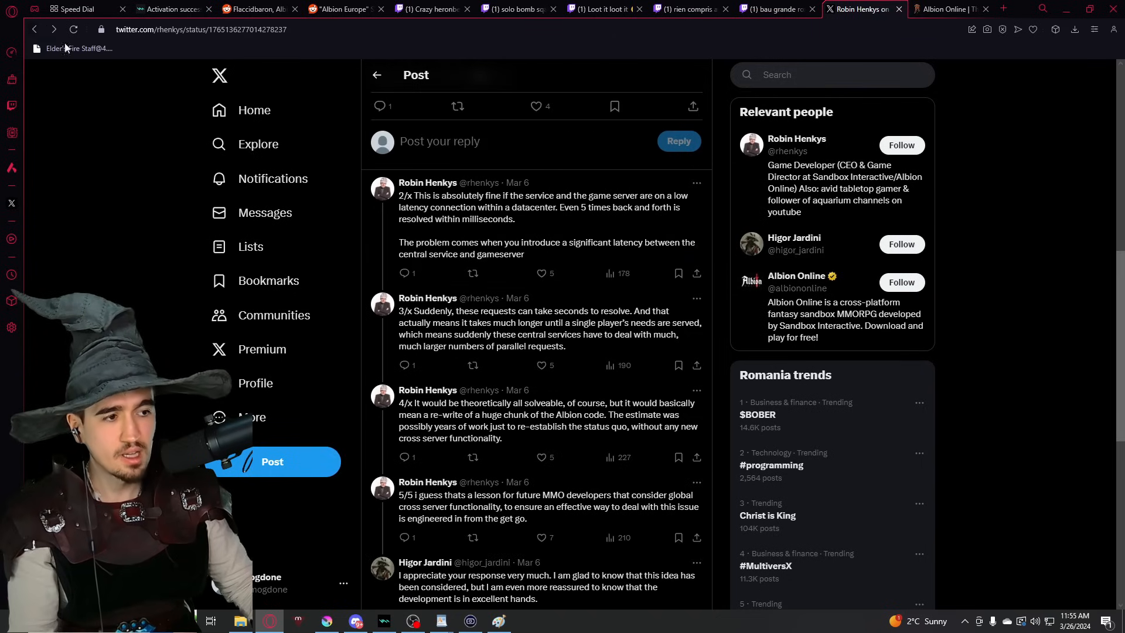
mouse_move(251, 246)
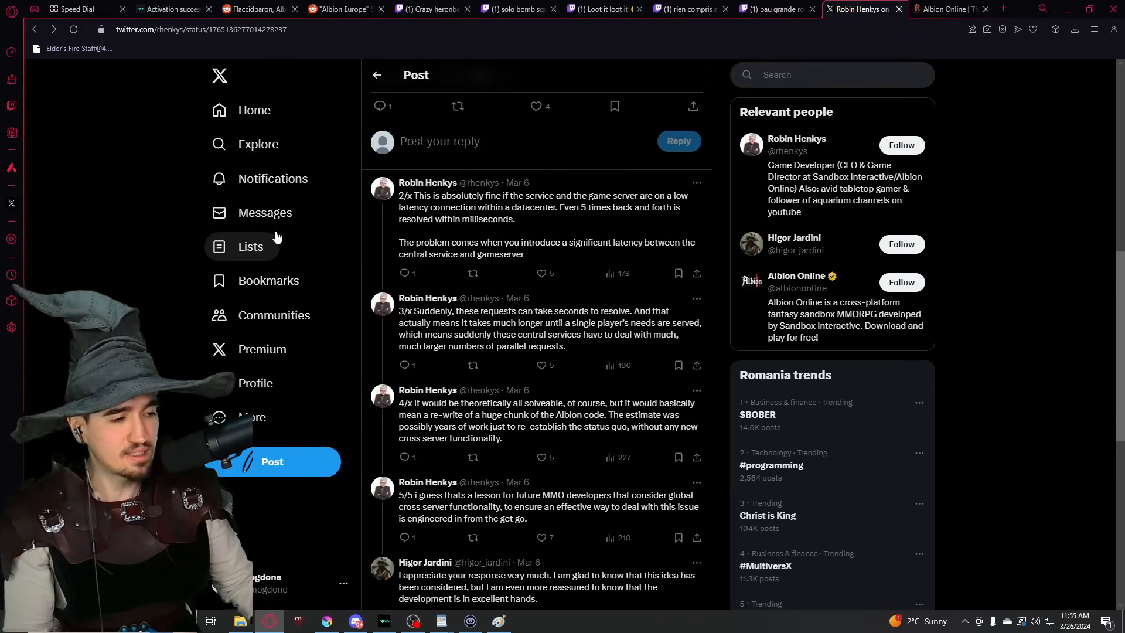
Scroll on and highlight the 5/5 post's lesson for future MMO developers
scroll(down, 3)
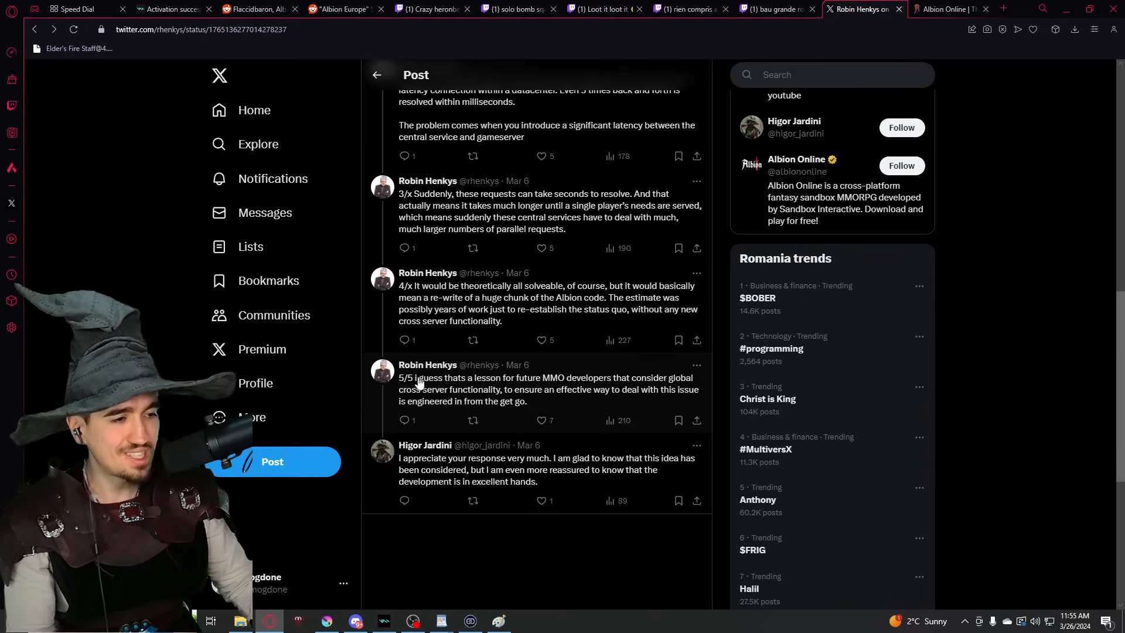
drag(416, 378, 565, 377)
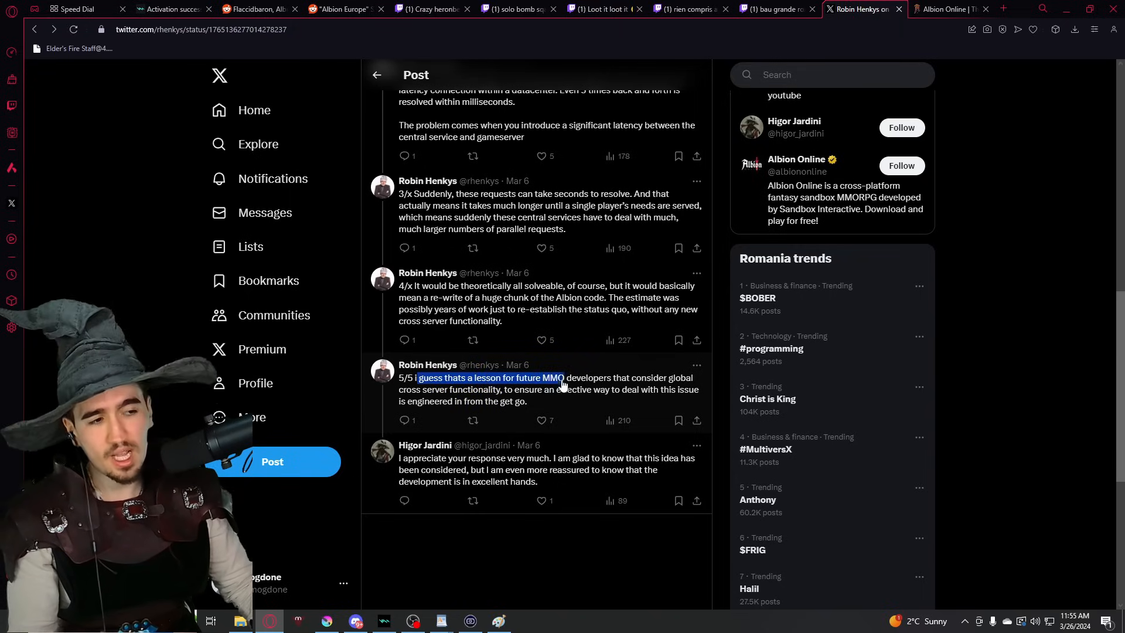
drag(563, 377, 607, 377)
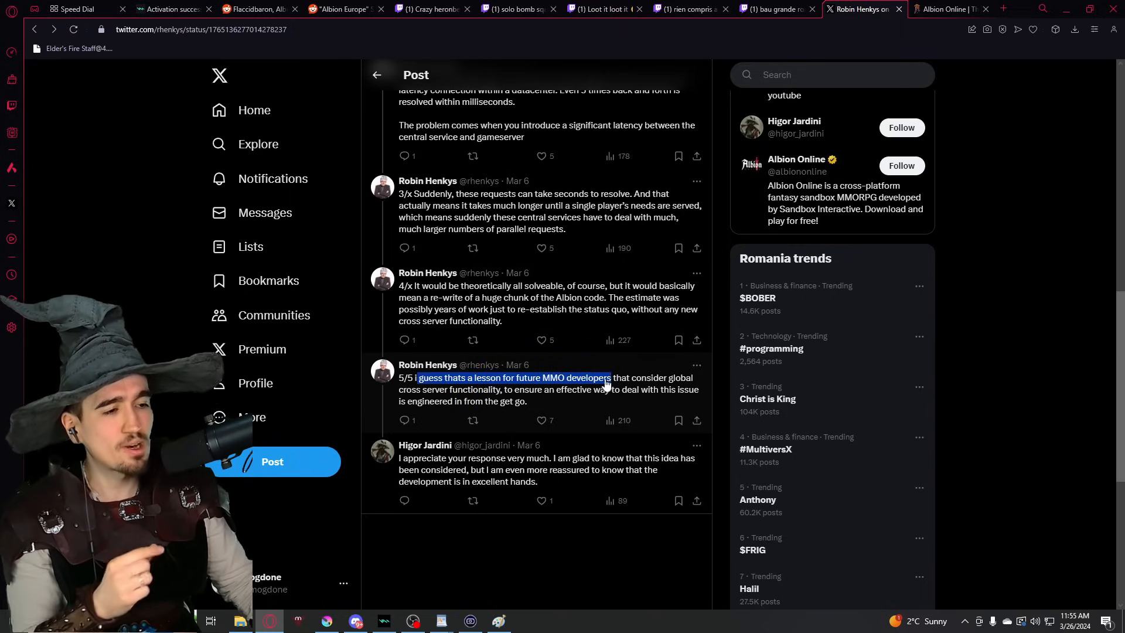
drag(606, 377, 502, 389)
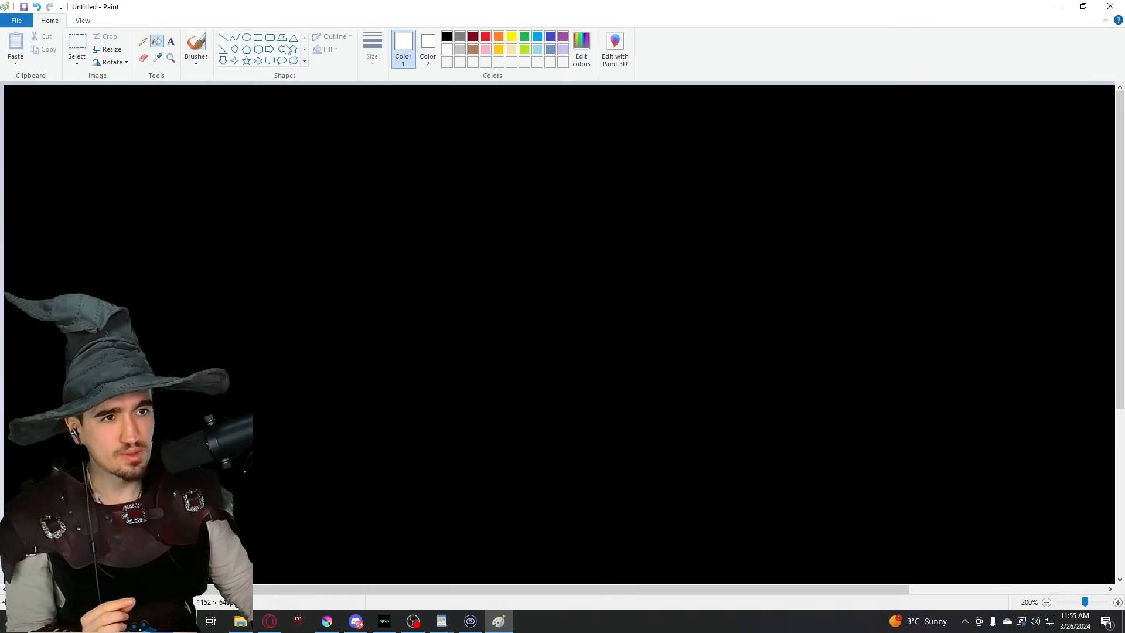
Brush the server diagram, write 60 beside the E–X line, and cross out that row
click(195, 49)
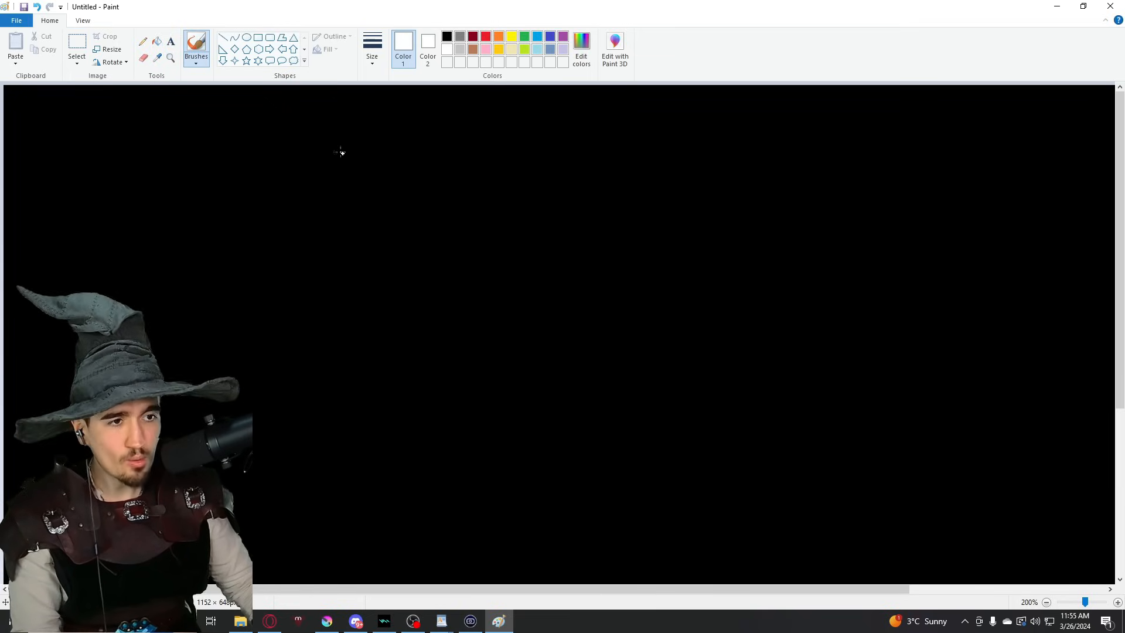
drag(285, 142, 307, 192)
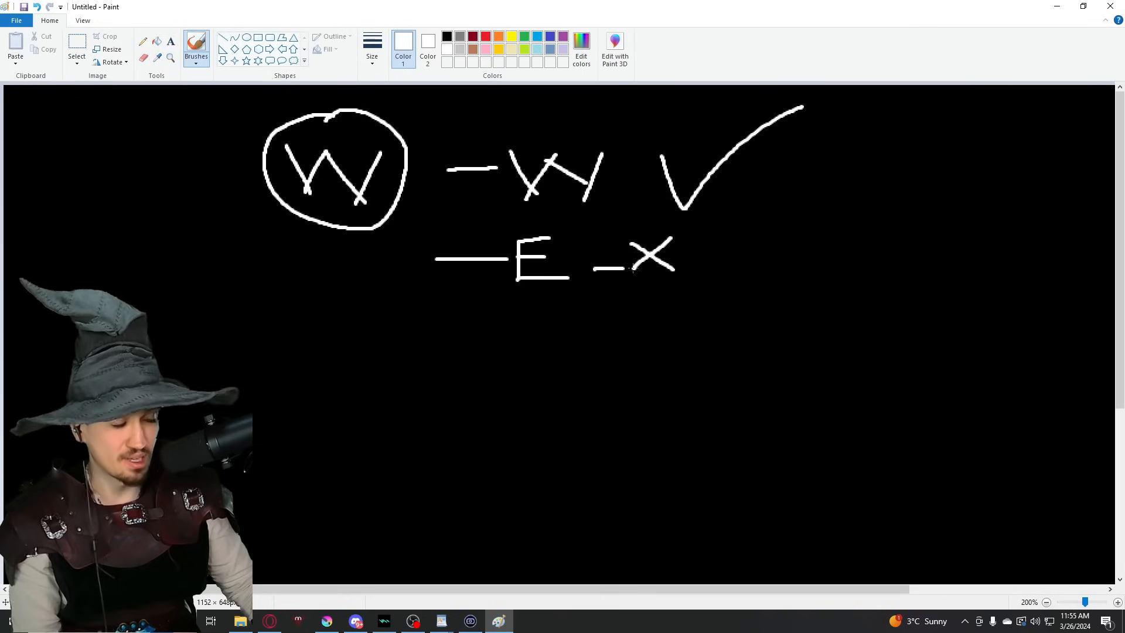
drag(738, 258, 796, 258)
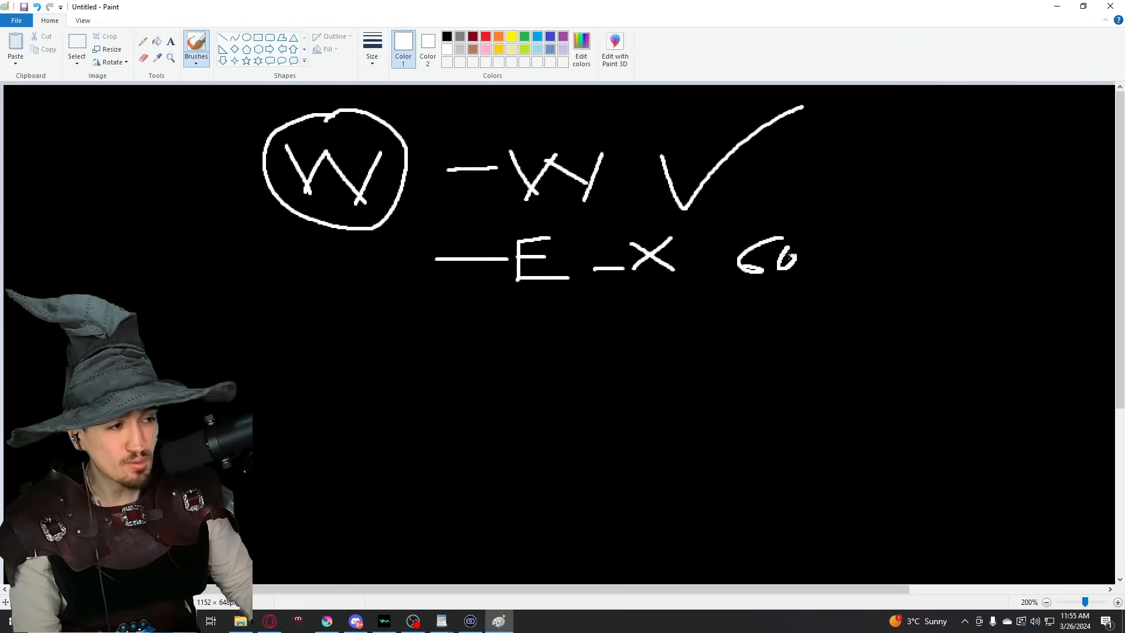
drag(803, 247, 822, 273)
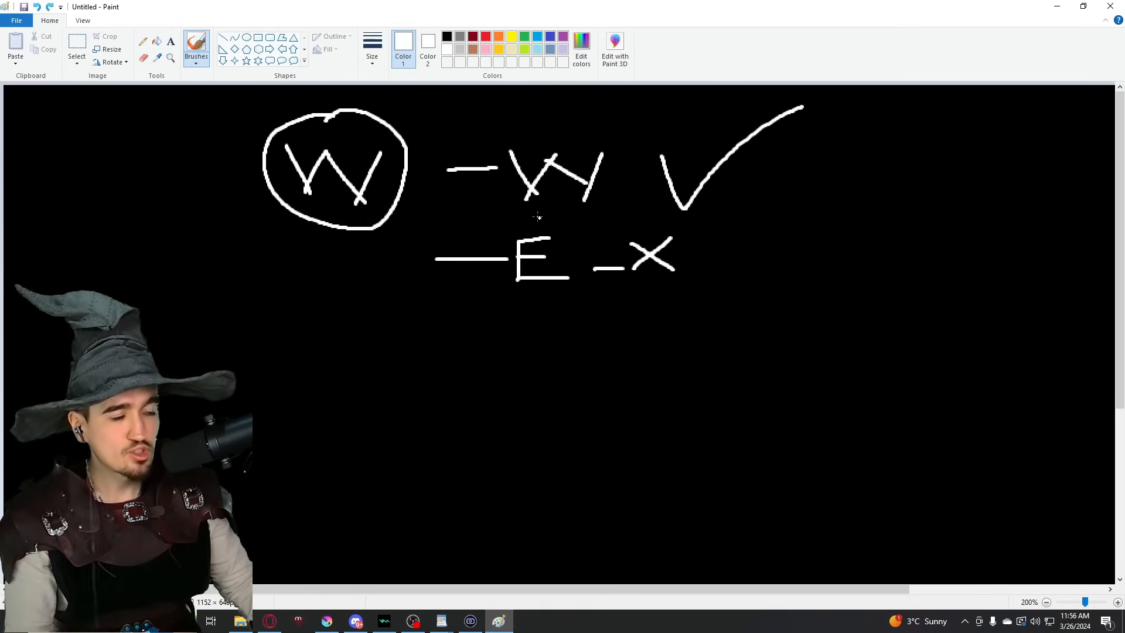
mouse_move(423, 314)
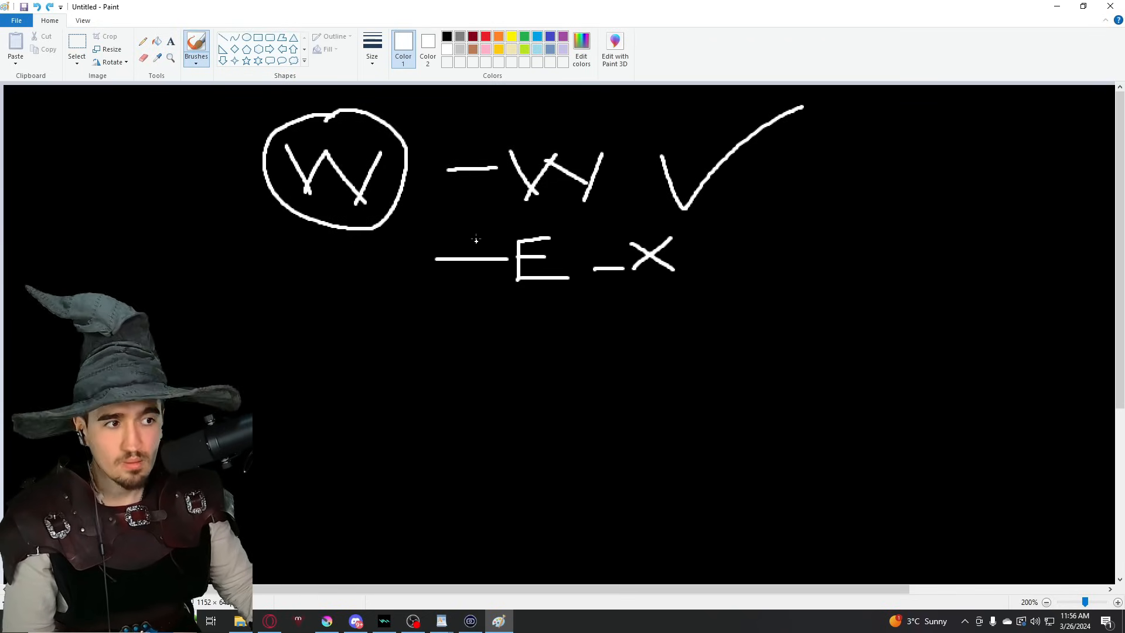
drag(488, 234, 681, 315)
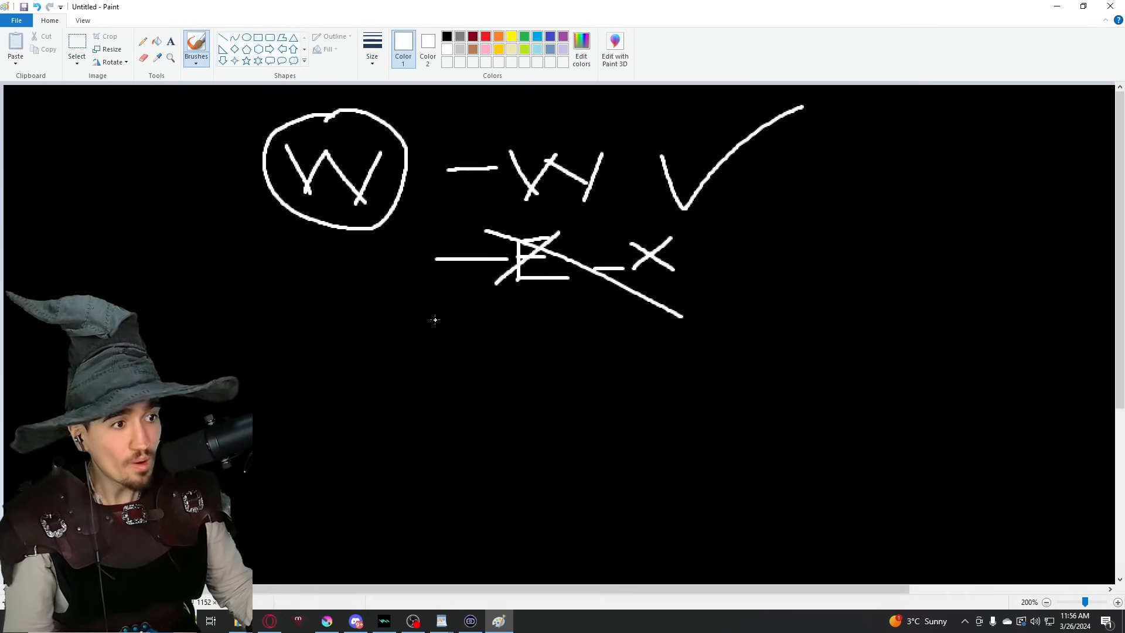
mouse_move(362, 319)
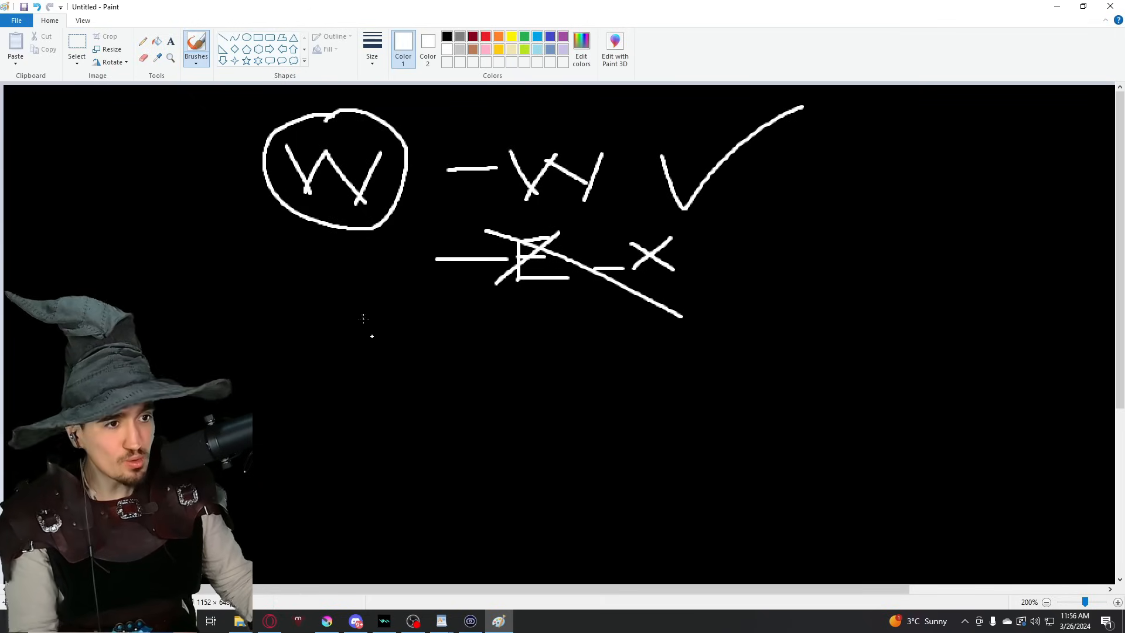
key(alt+tab)
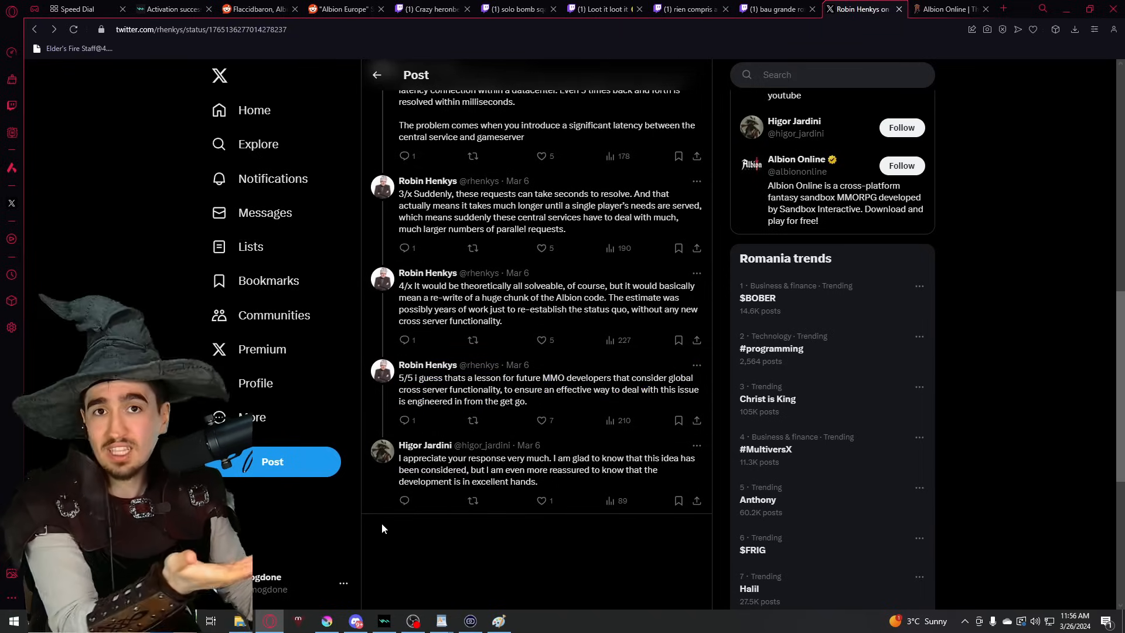
mouse_move(574, 398)
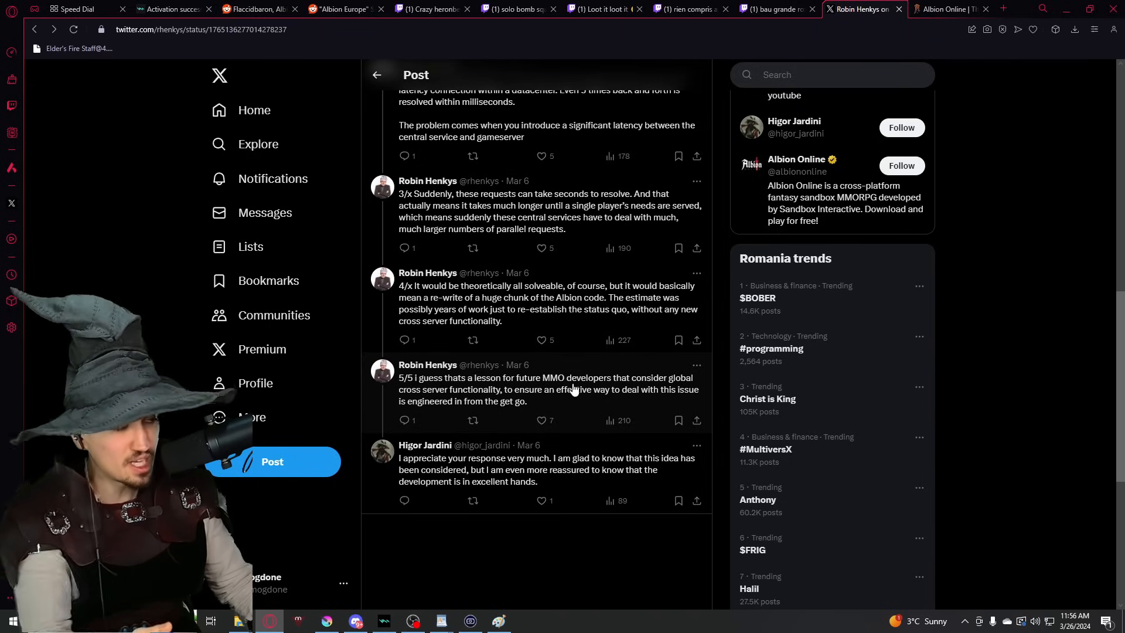
Return to the browser and bring up the Reddit EU server poll tab
click(498, 621)
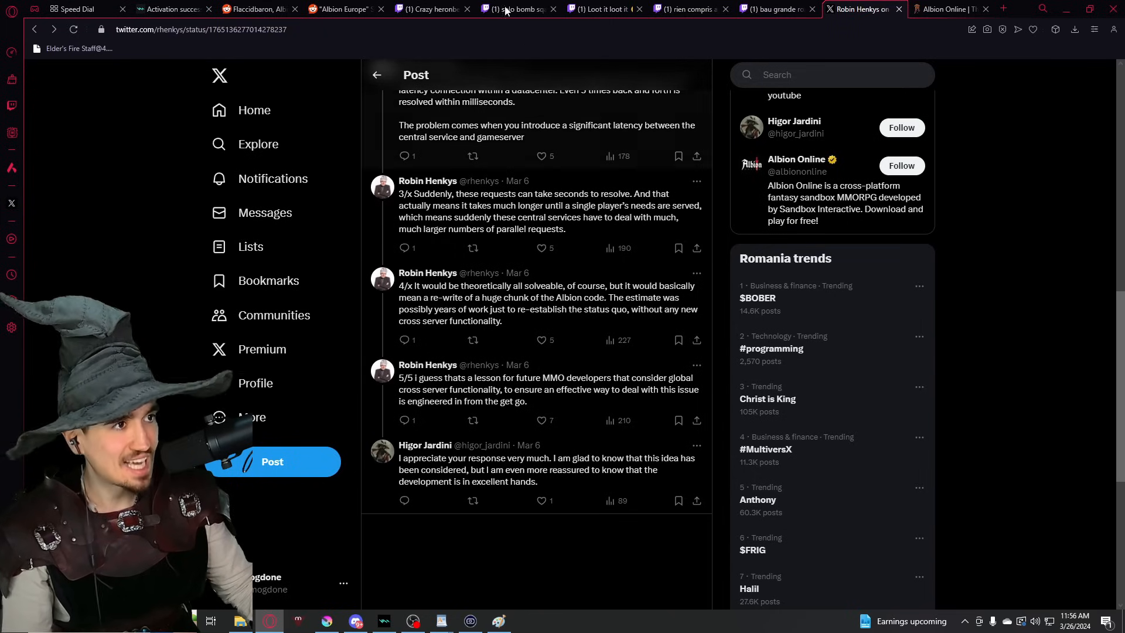
click(337, 9)
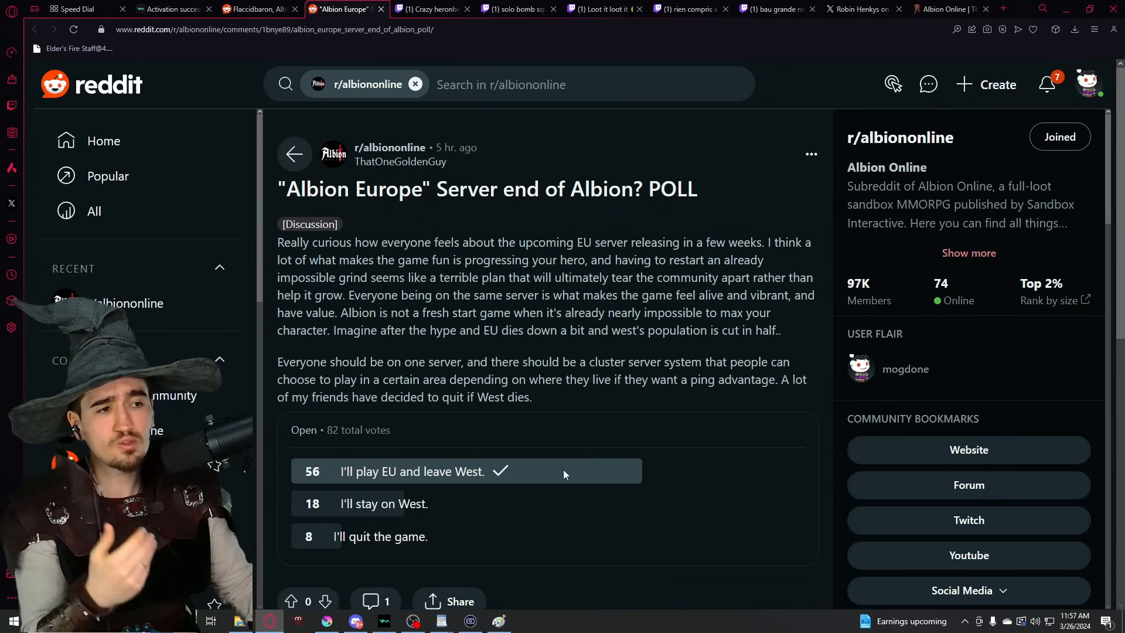
mouse_move(623, 410)
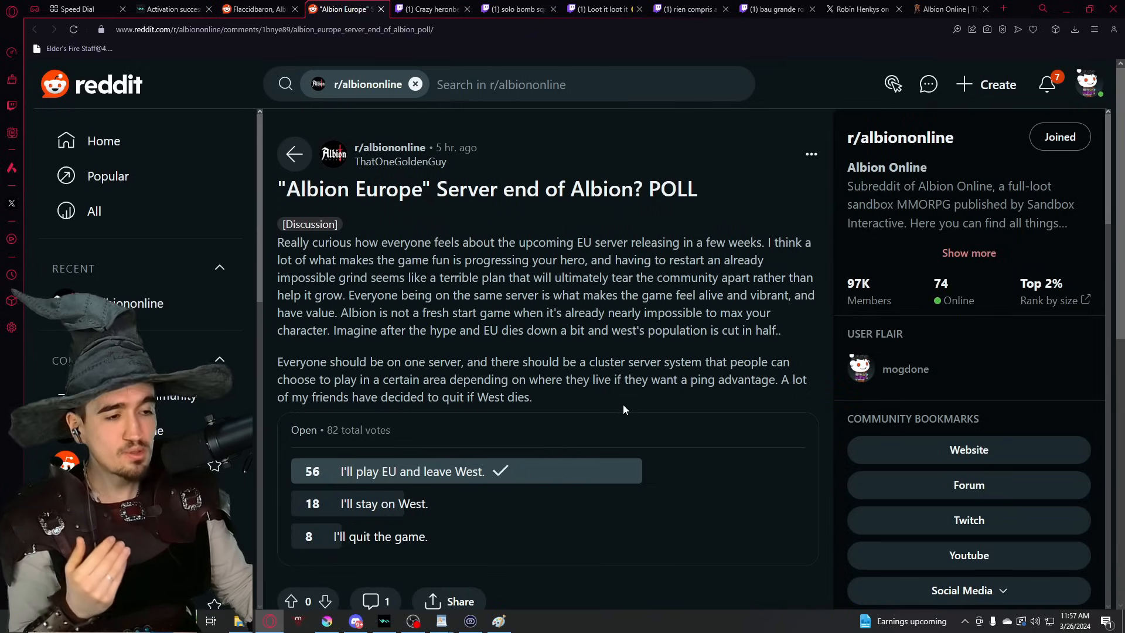
mouse_move(540, 443)
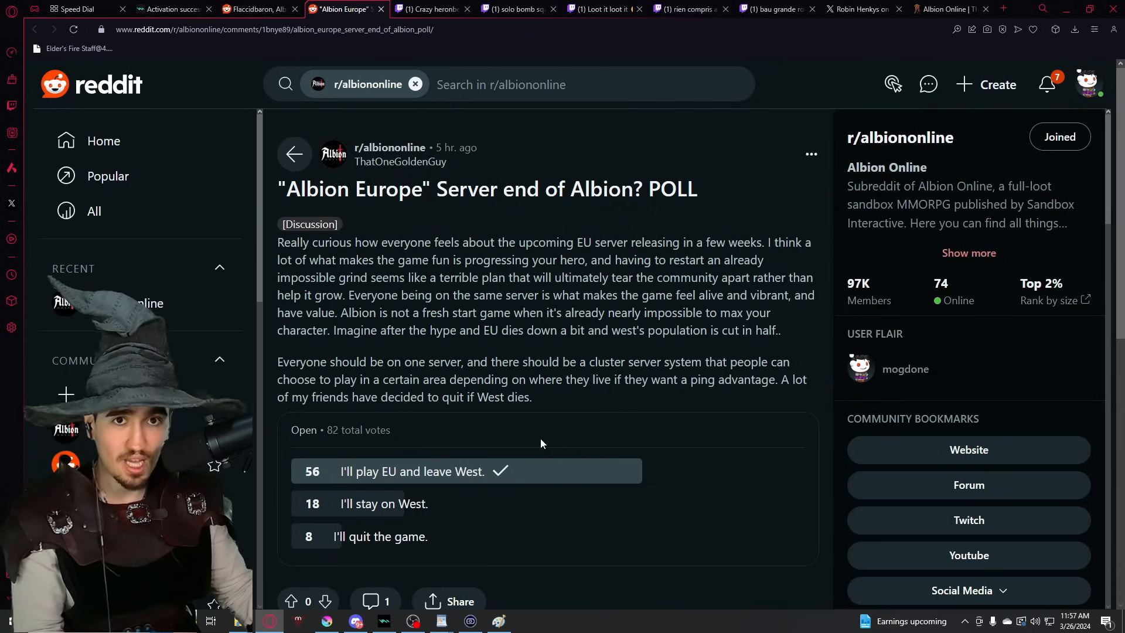
mouse_move(527, 440)
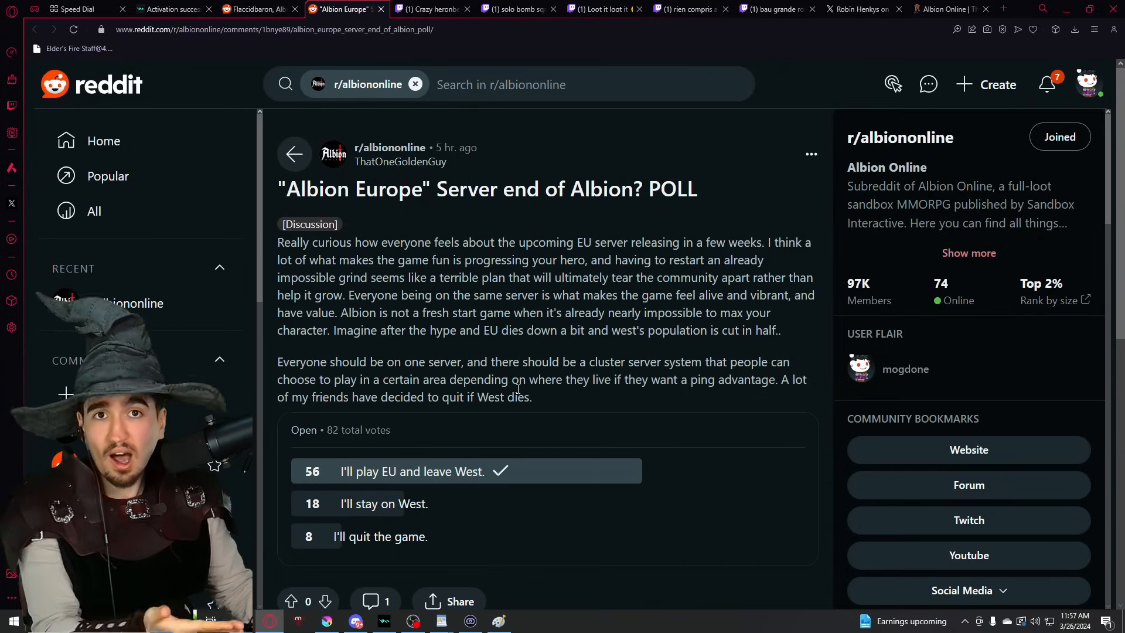
After reviewing the 56-of-82 poll results, switch to the player-record news article
click(950, 9)
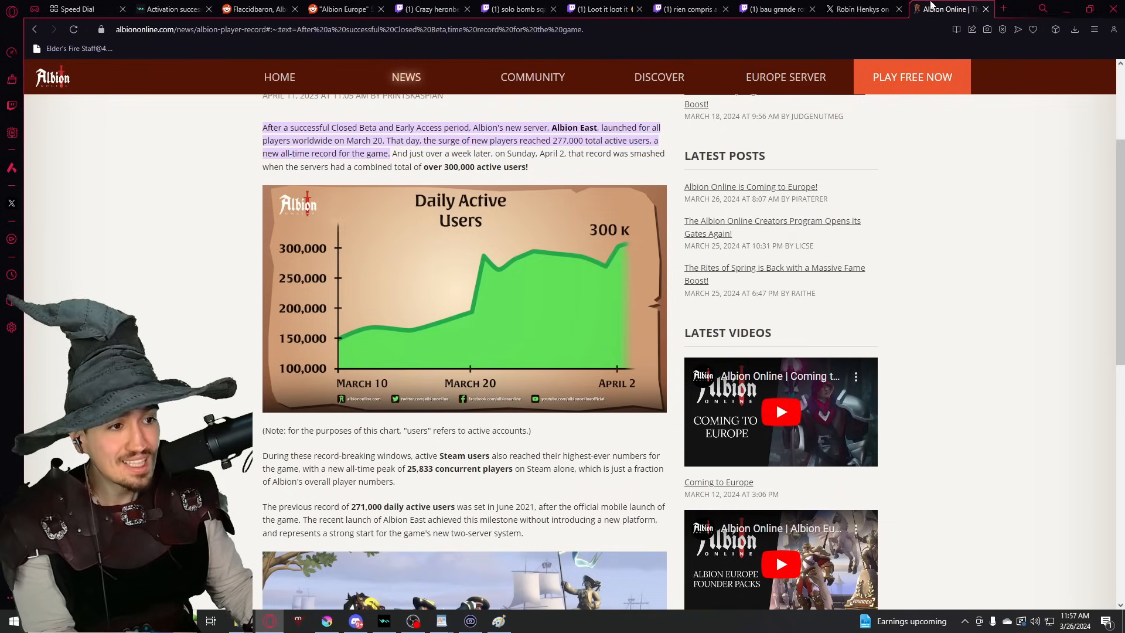
mouse_move(550, 247)
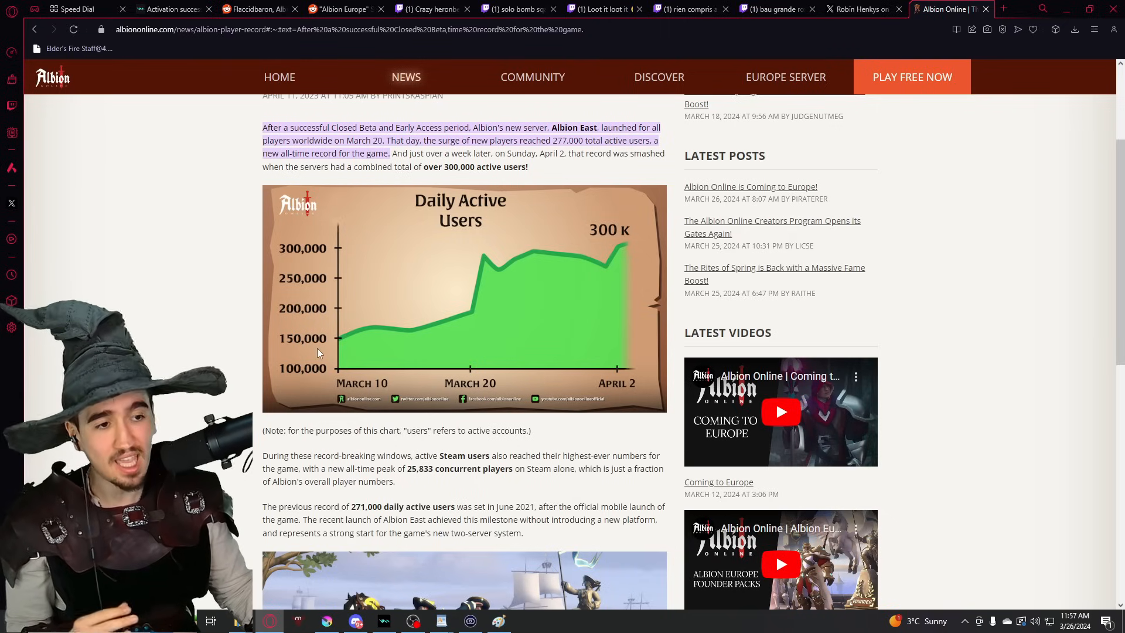
mouse_move(399, 343)
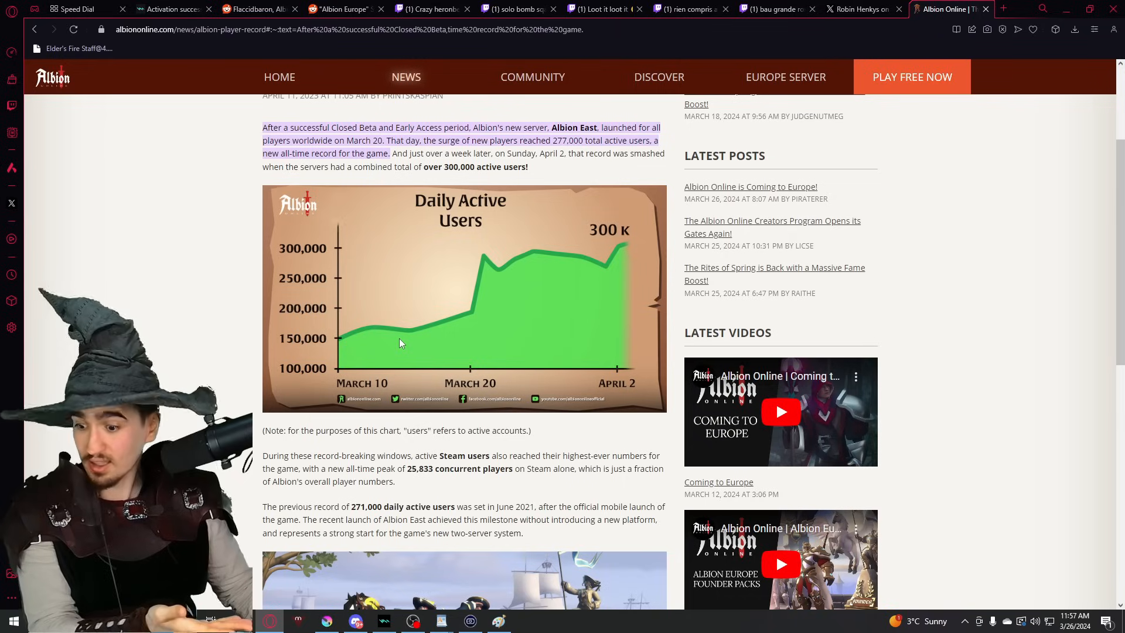
mouse_move(625, 260)
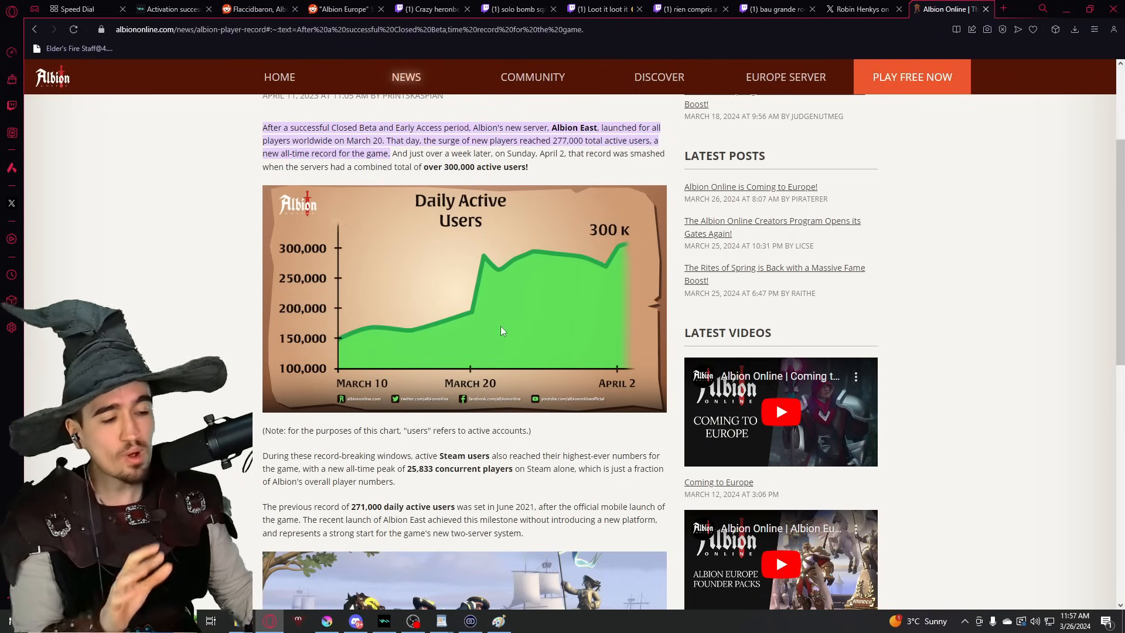
Review the 300K daily active users chart, then return to the Paint diagram
click(498, 620)
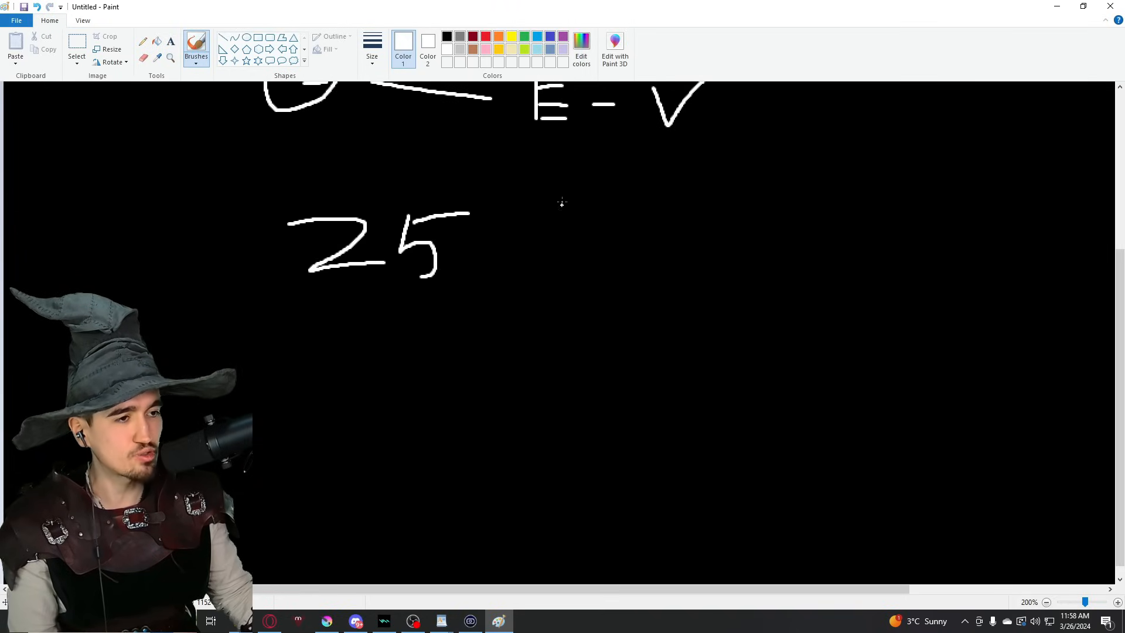
Draw the percent sign after 25 to complete '25%' beneath the diagram
drag(502, 208, 552, 280)
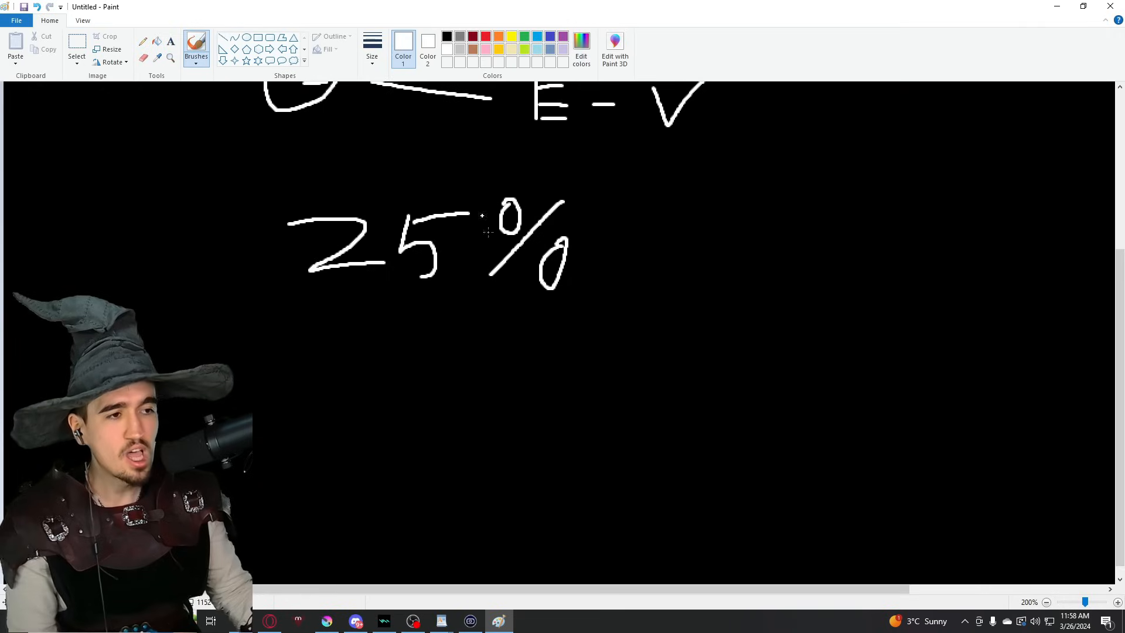
drag(685, 194, 750, 208)
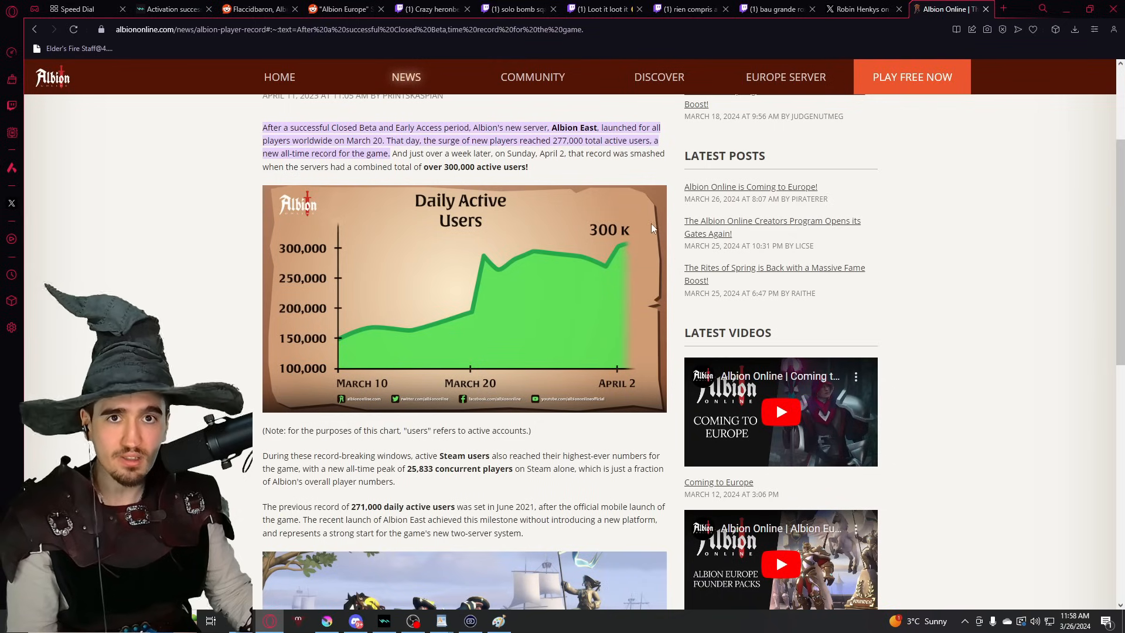
mouse_move(663, 208)
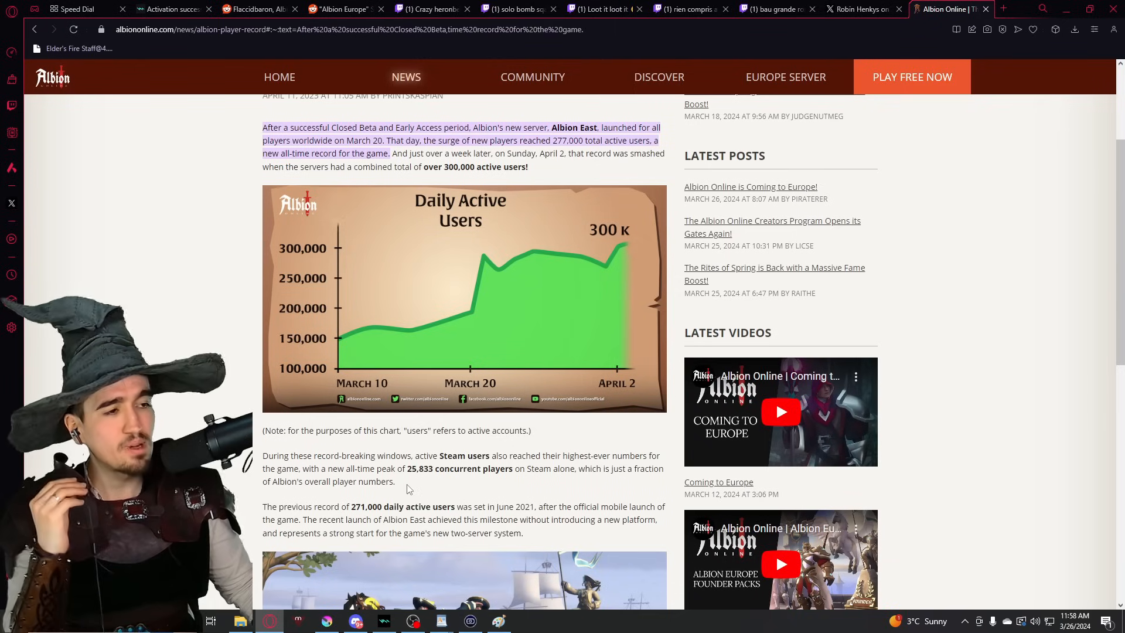
mouse_move(435, 301)
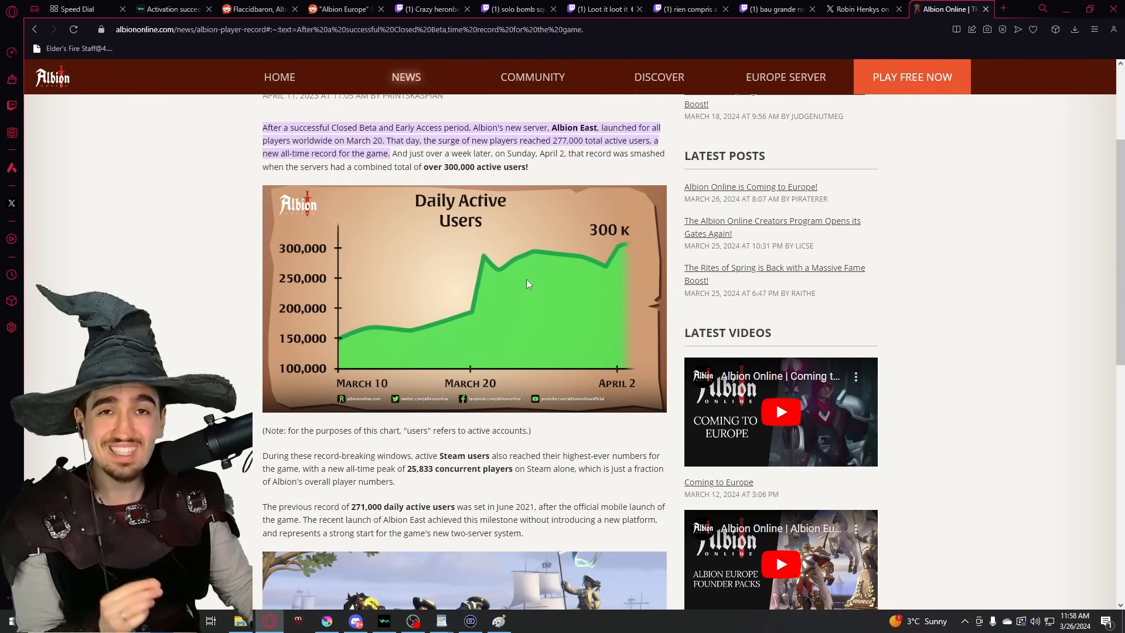
mouse_move(527, 290)
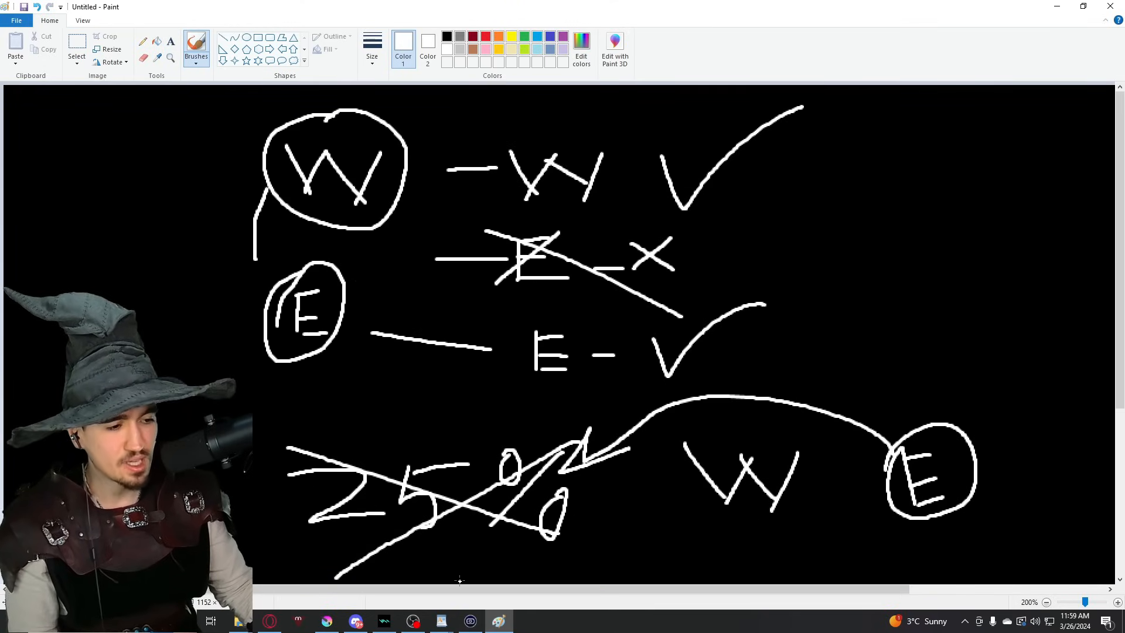
Scroll the canvas, brush the E-with-check node, and select green
scroll(left, 3)
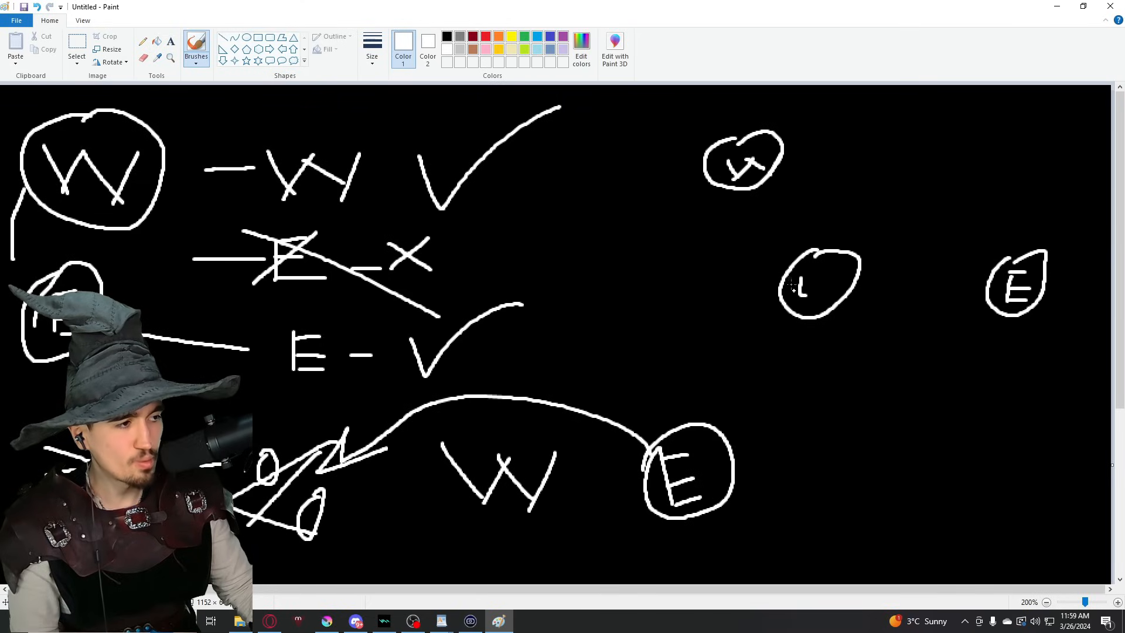
drag(822, 291, 850, 269)
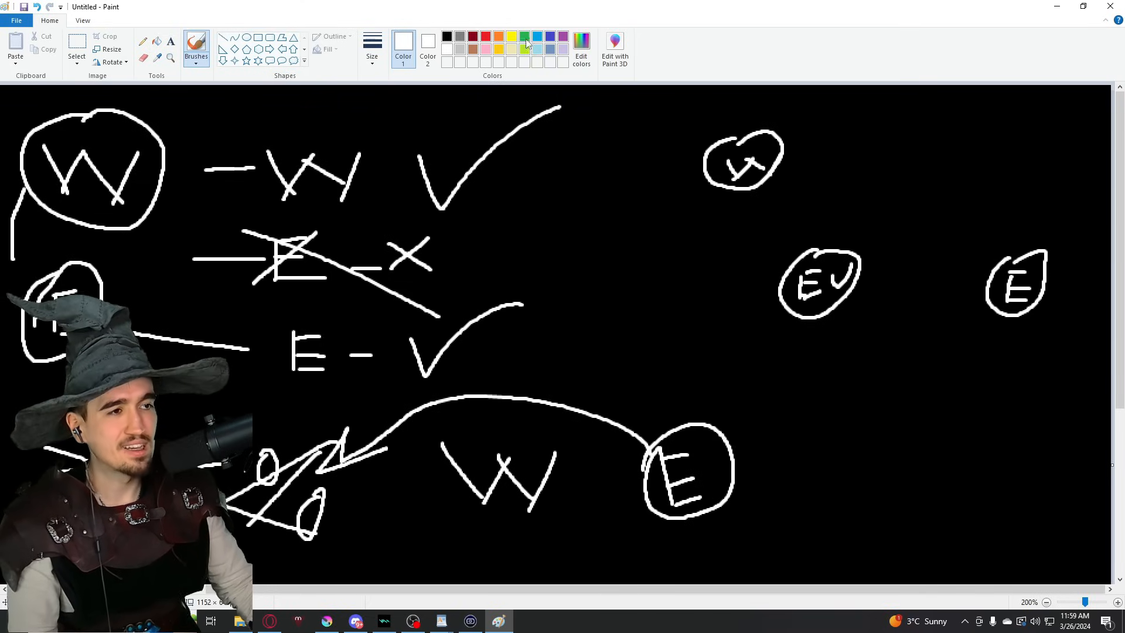
click(524, 36)
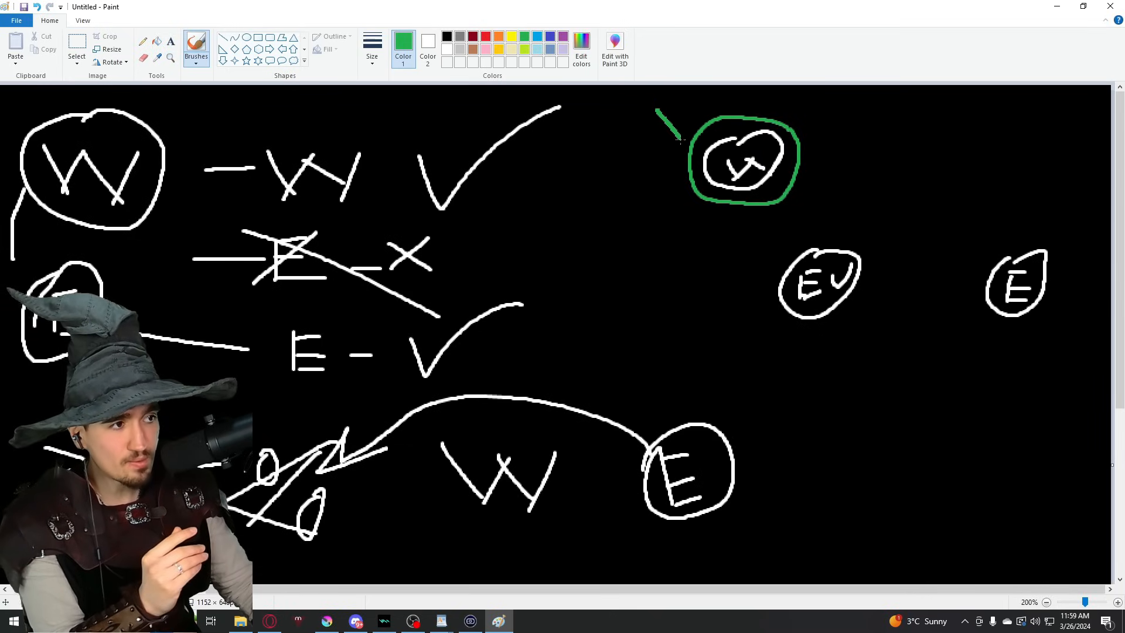
Draw a green arrow at the W circle and ring the right-hand E in red
drag(660, 111, 674, 137)
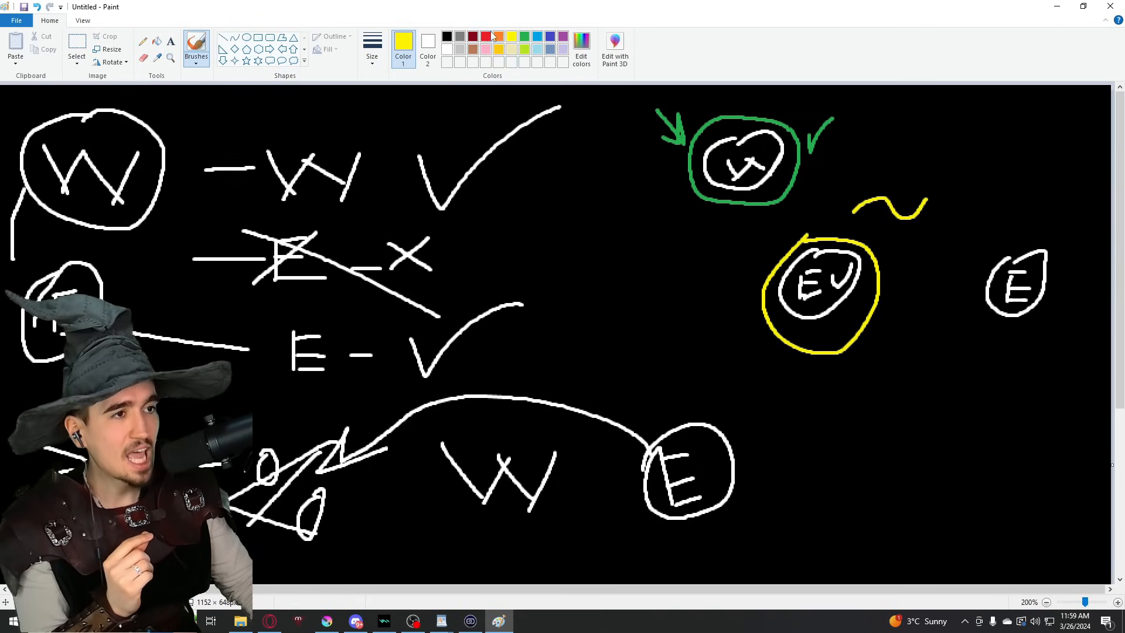
click(486, 37)
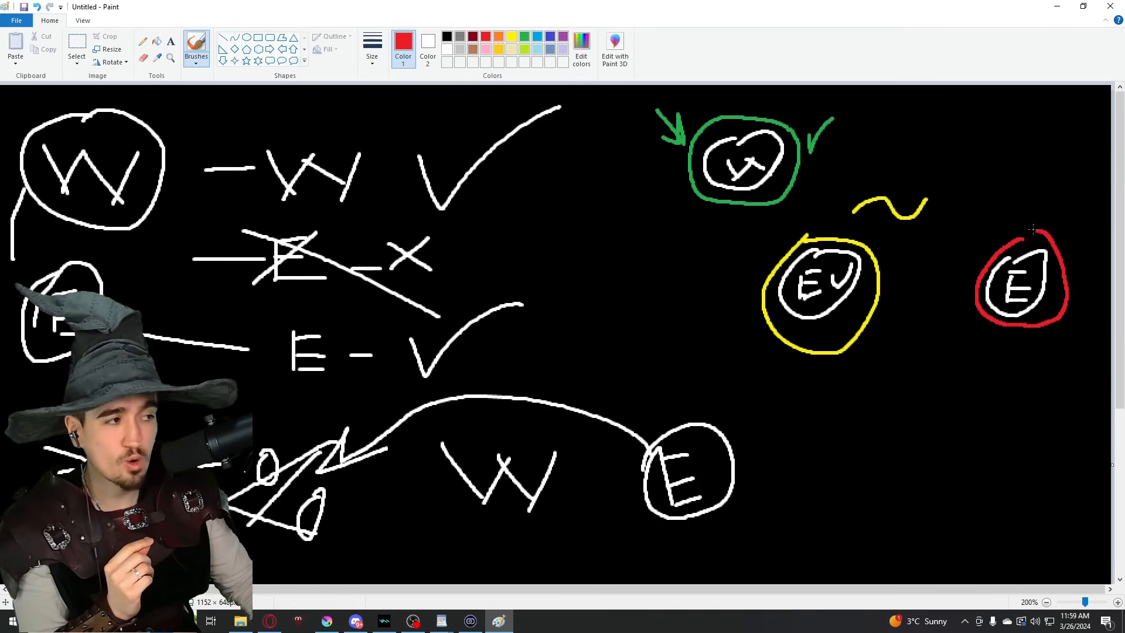
drag(987, 169, 1022, 198)
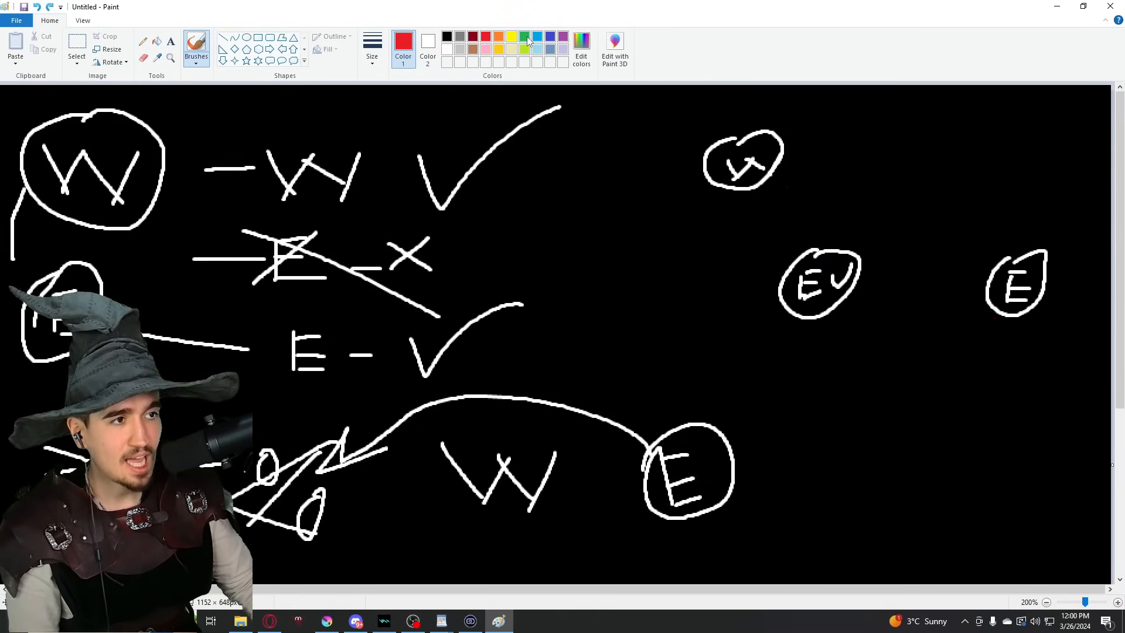
Ring the E-with-check node in green, then open the official Albion Online YouTube channel
click(511, 36)
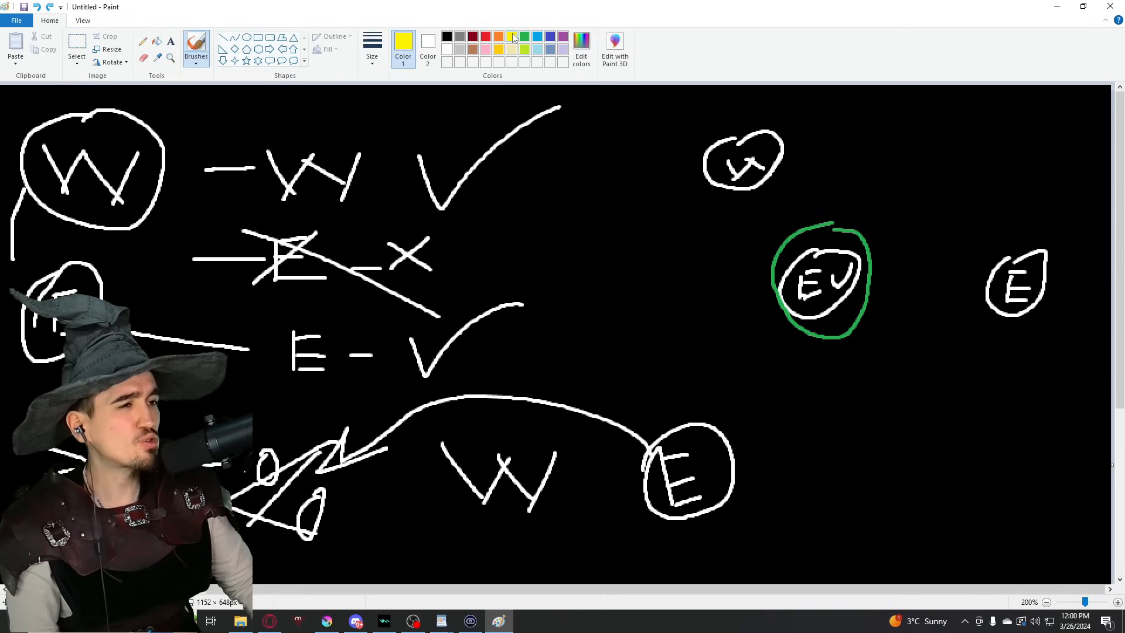
drag(702, 183, 792, 144)
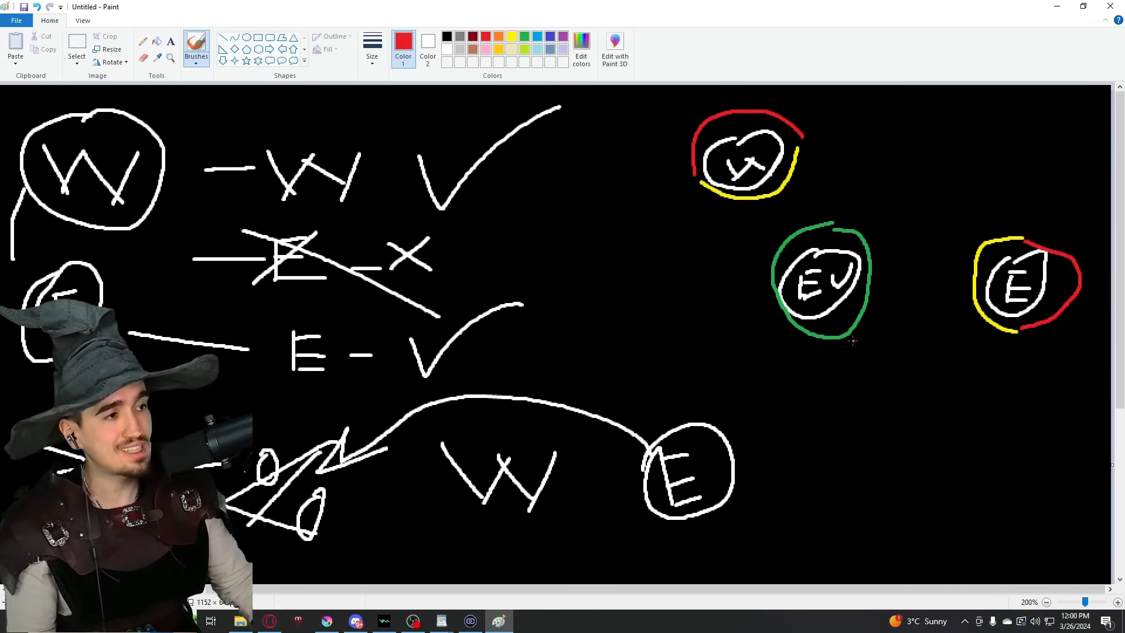
mouse_move(896, 314)
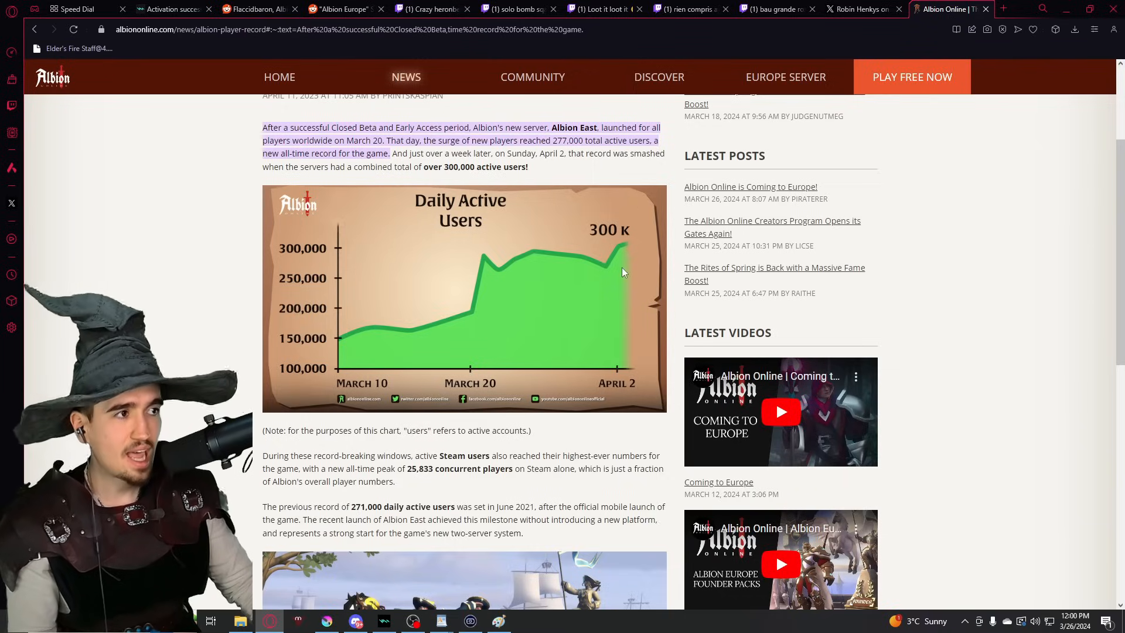
click(1001, 8)
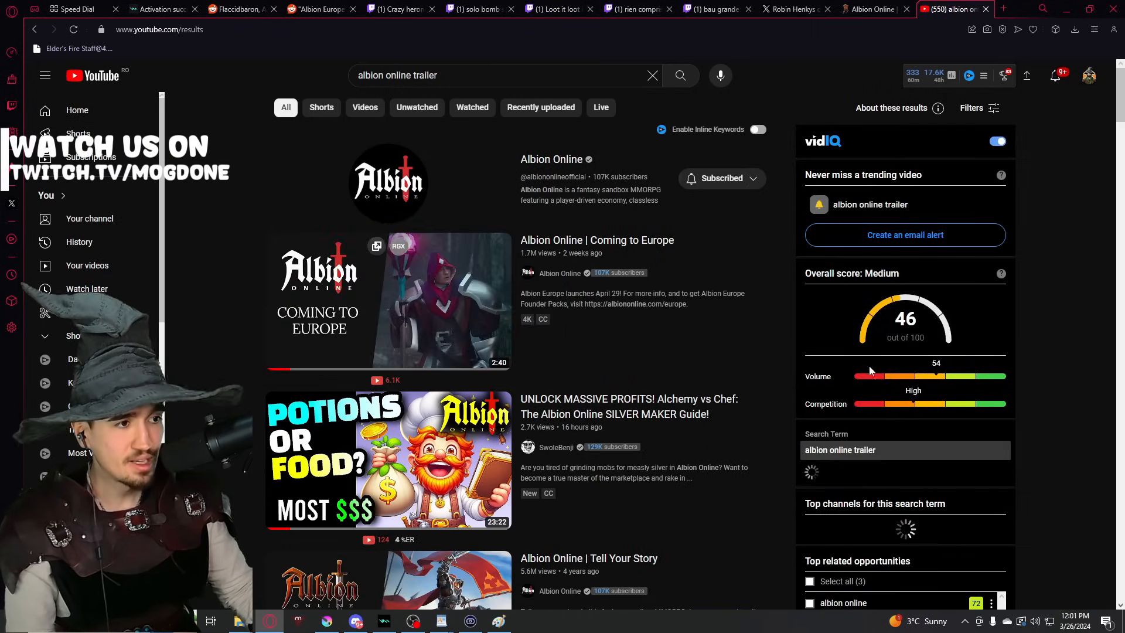
mouse_move(387, 301)
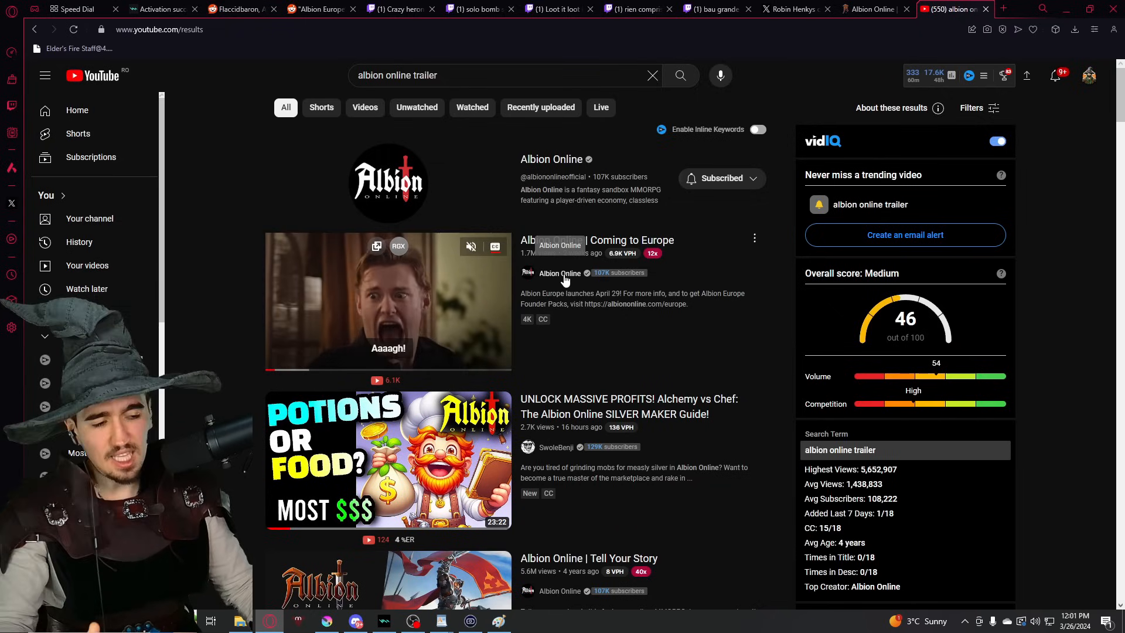
click(559, 272)
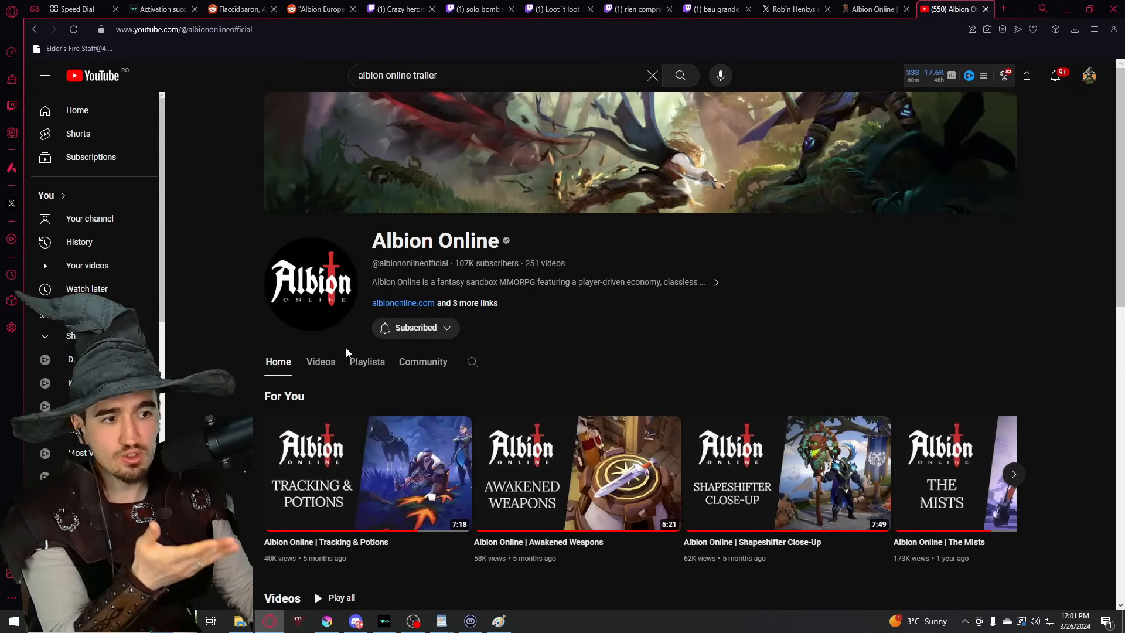
Scroll the Albion Online channel's Videos list comparing view counts, then switch to the albiononline.com tab
click(320, 361)
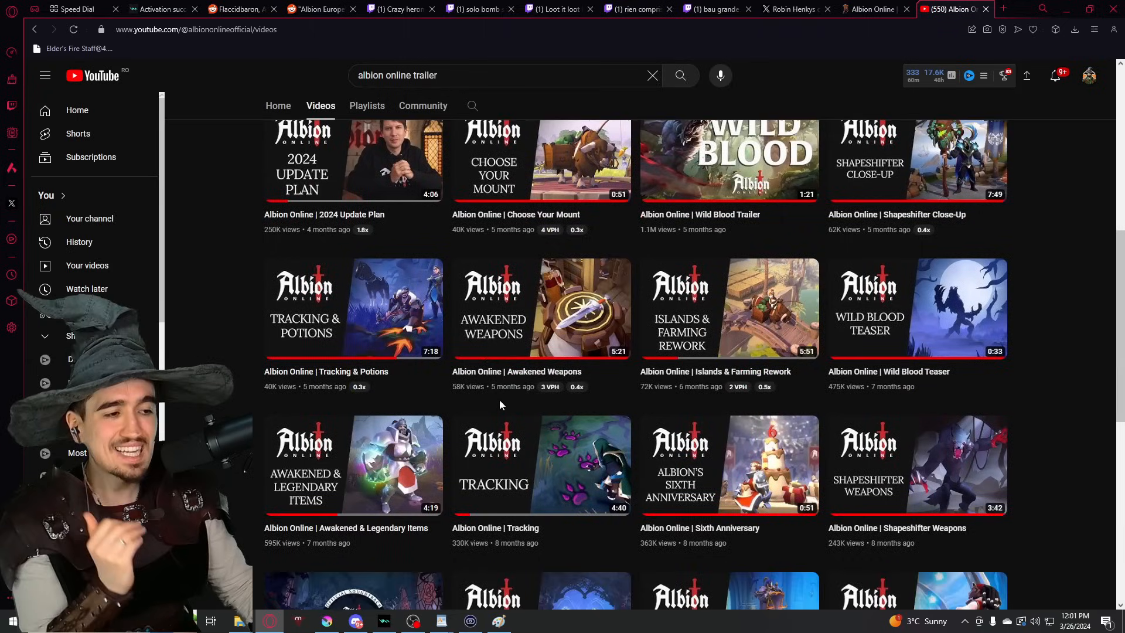
scroll(down, 3)
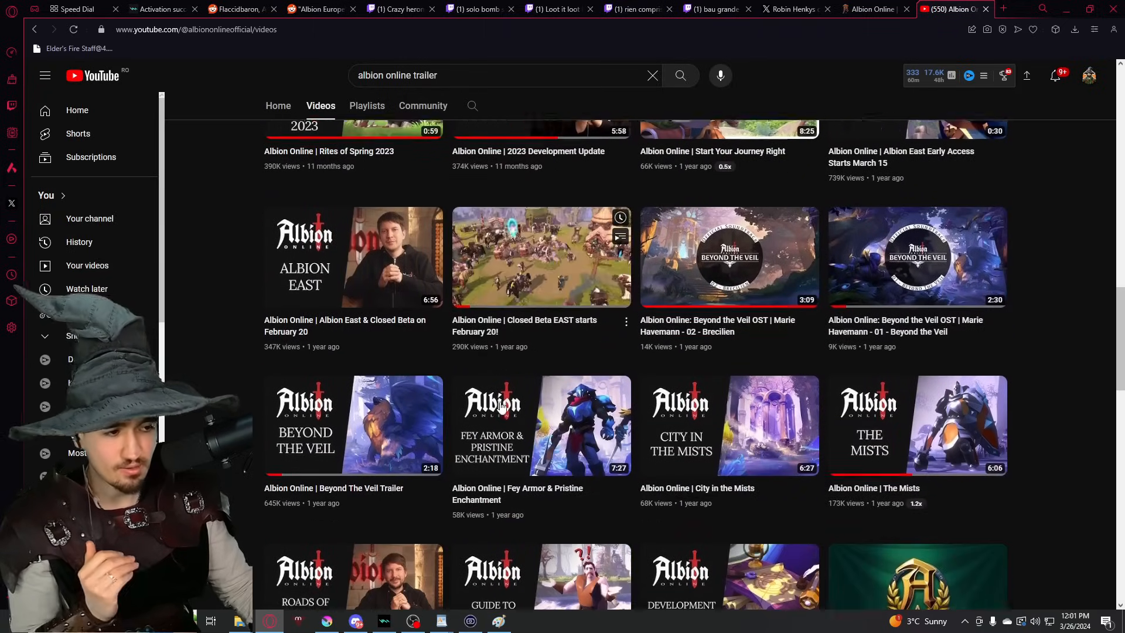
scroll(down, 3)
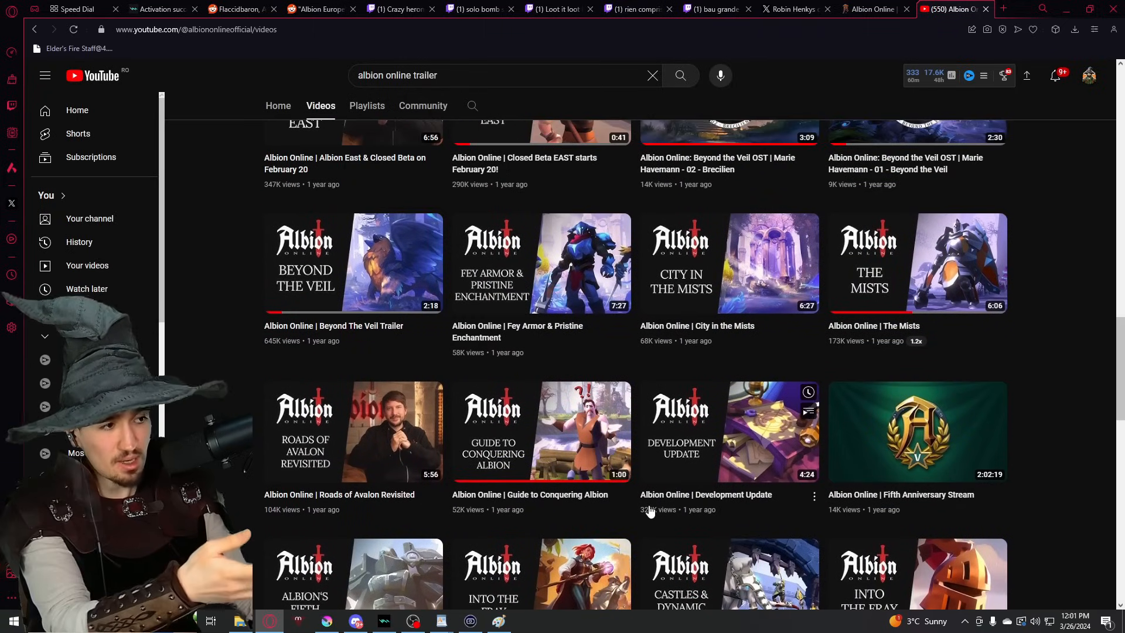
scroll(down, 3)
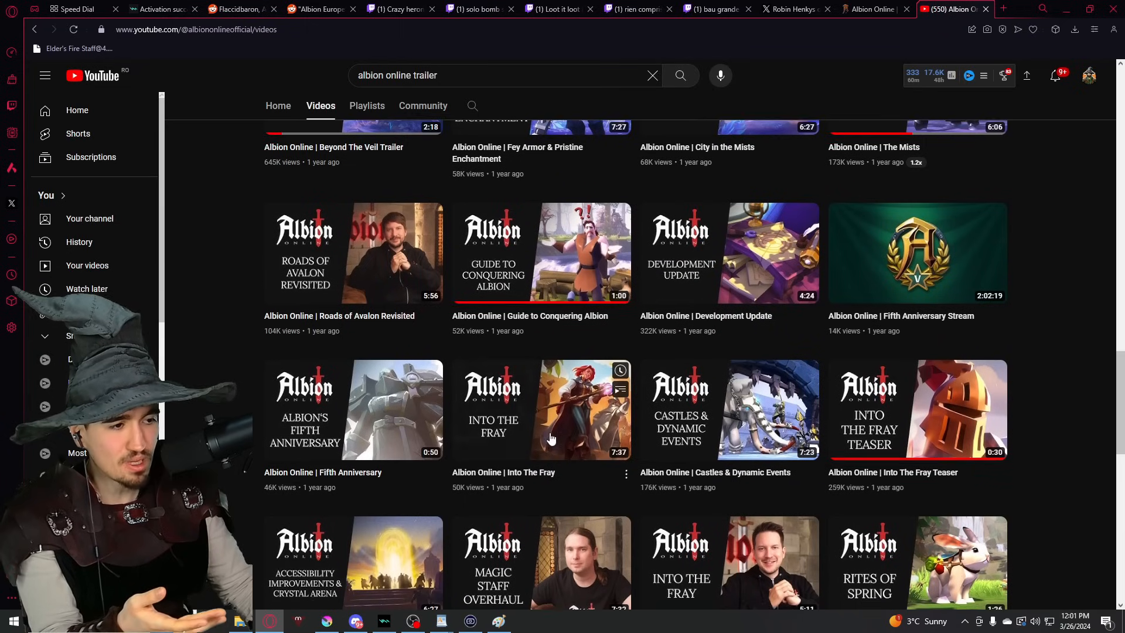
scroll(up, 3)
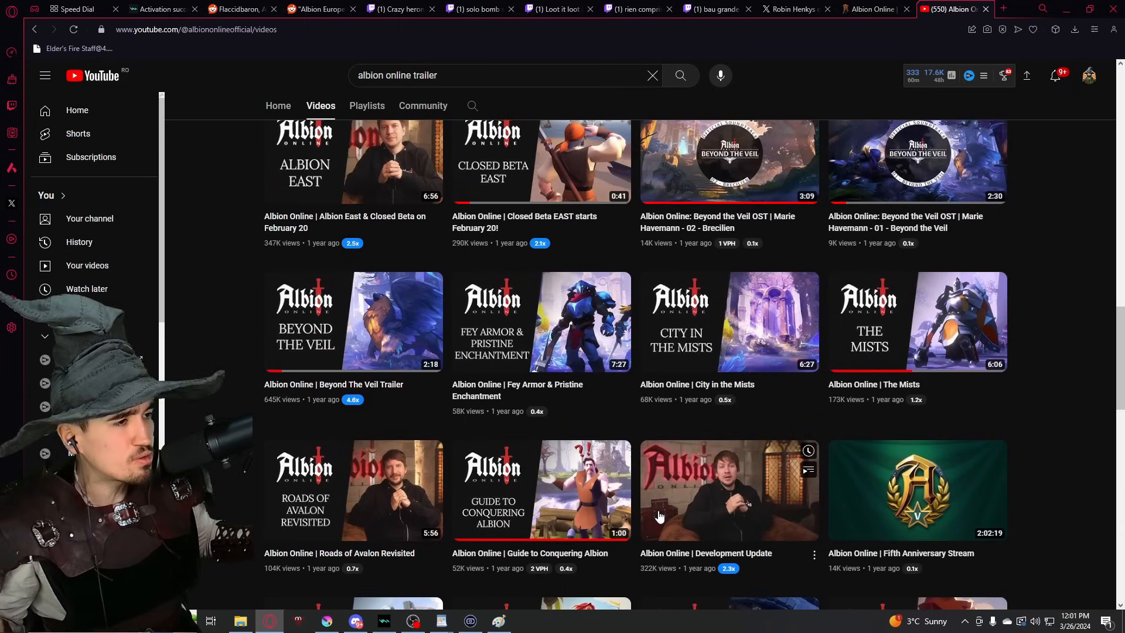
scroll(down, 3)
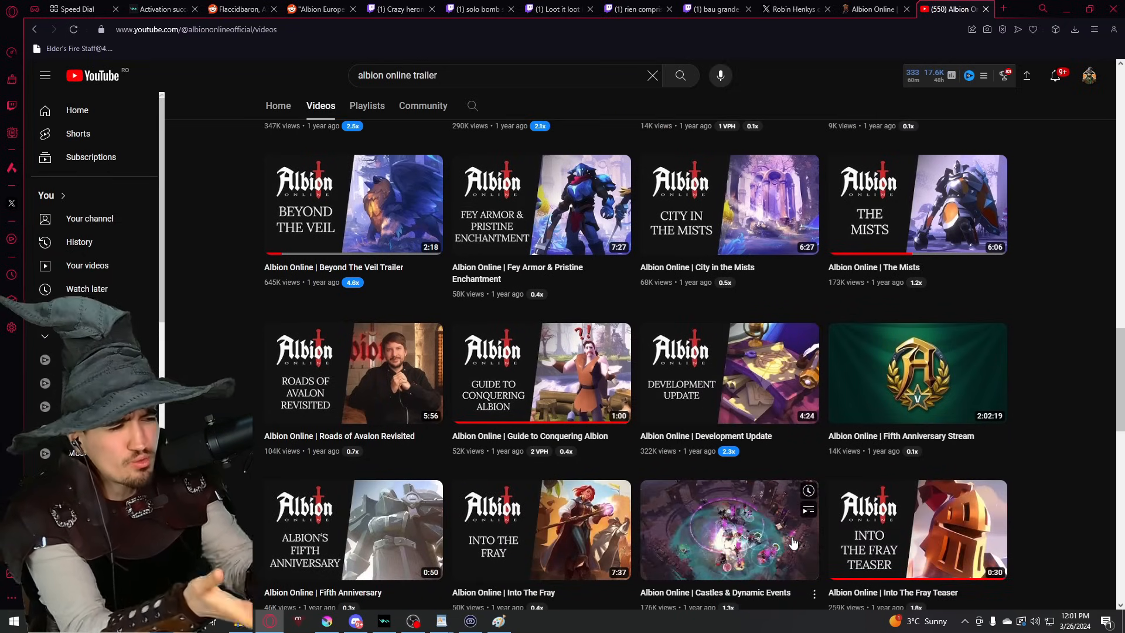
scroll(down, 3)
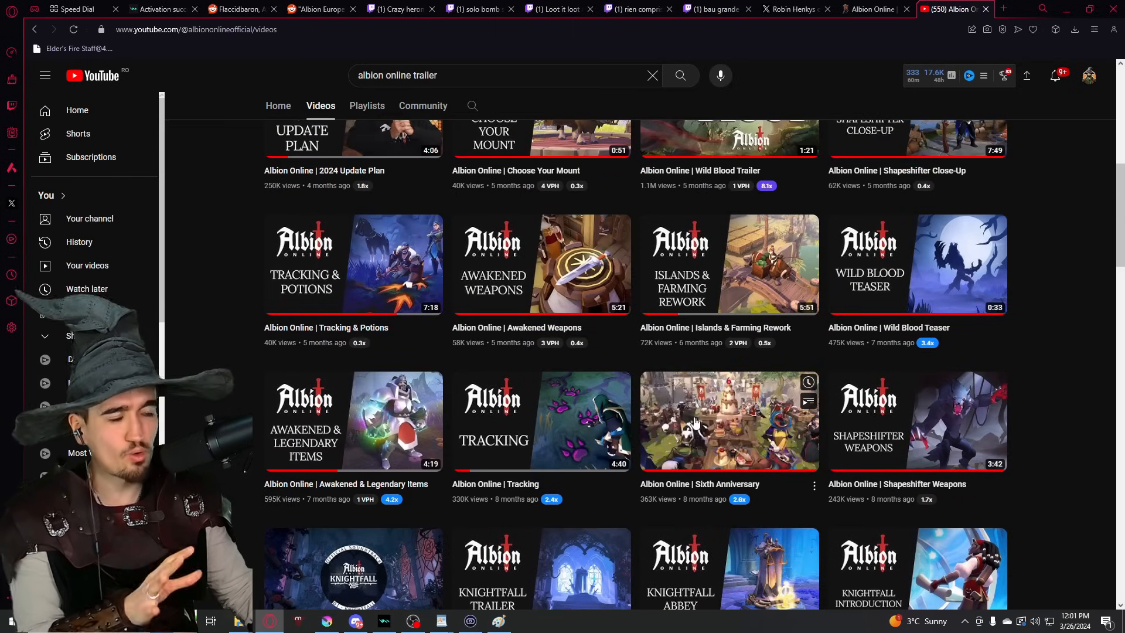
scroll(up, 3)
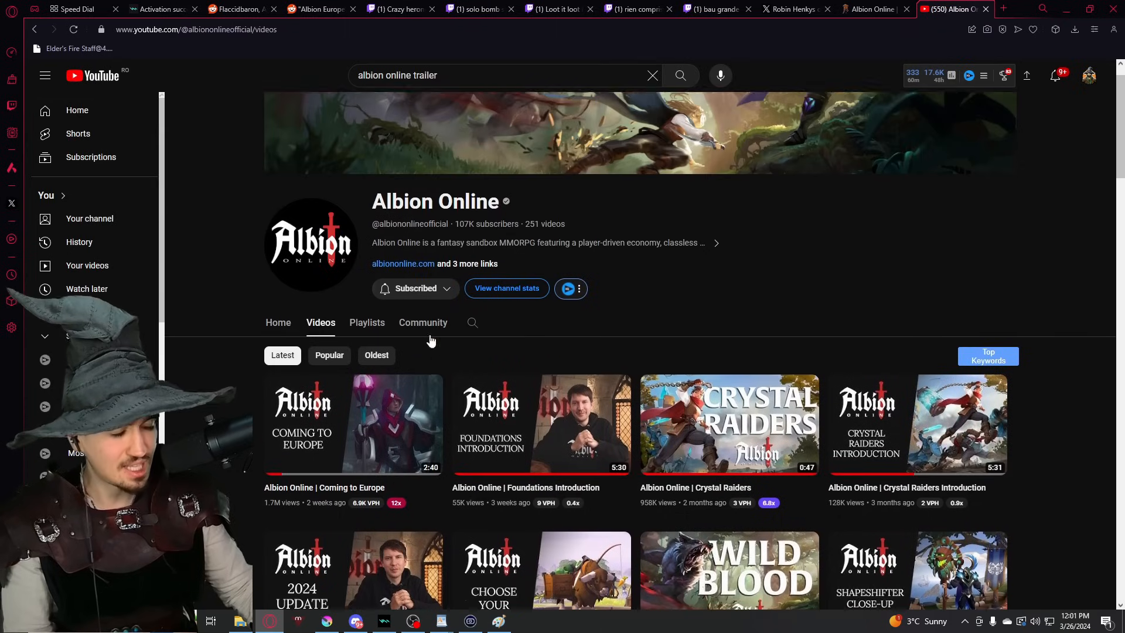
scroll(down, 3)
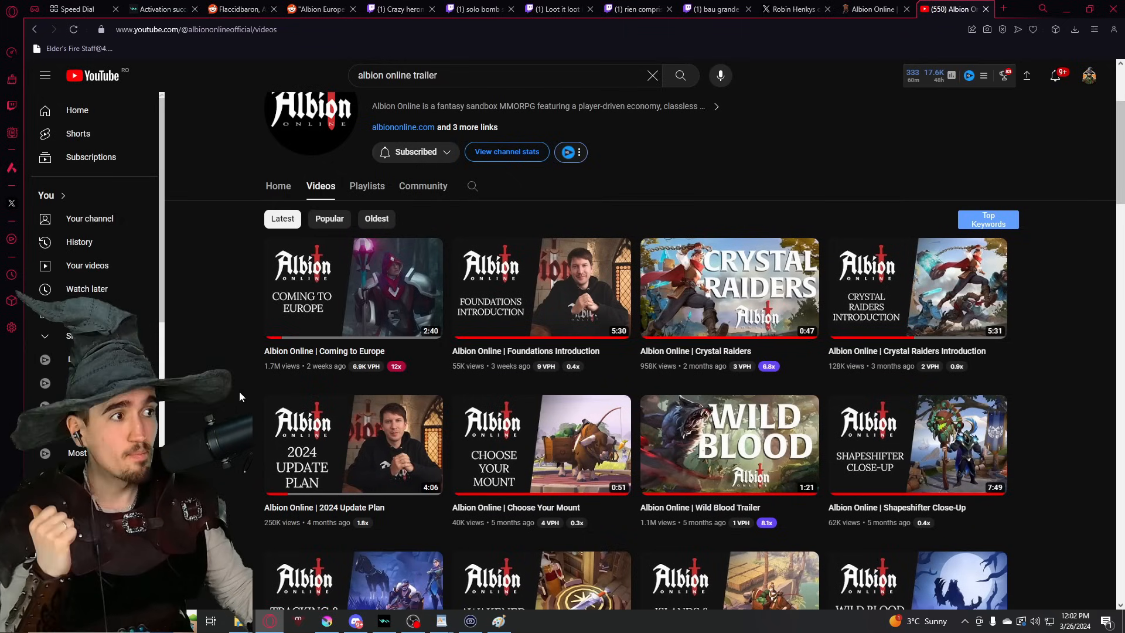
click(870, 9)
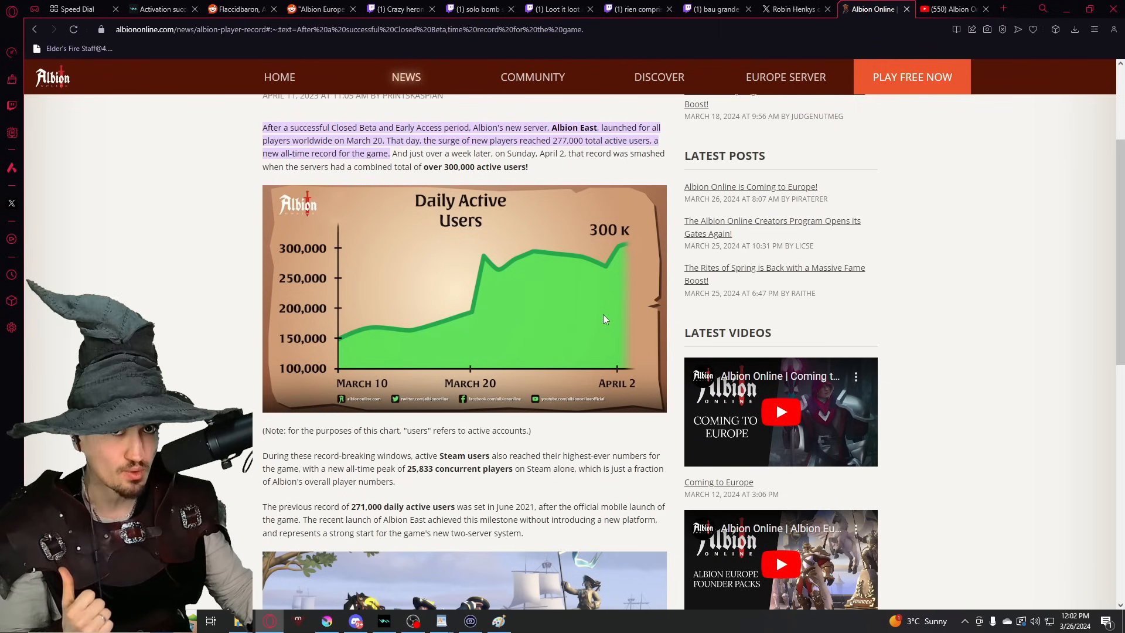
Switch back to the YouTube uploads list, where Coming to Europe shows 1.7M views
click(950, 9)
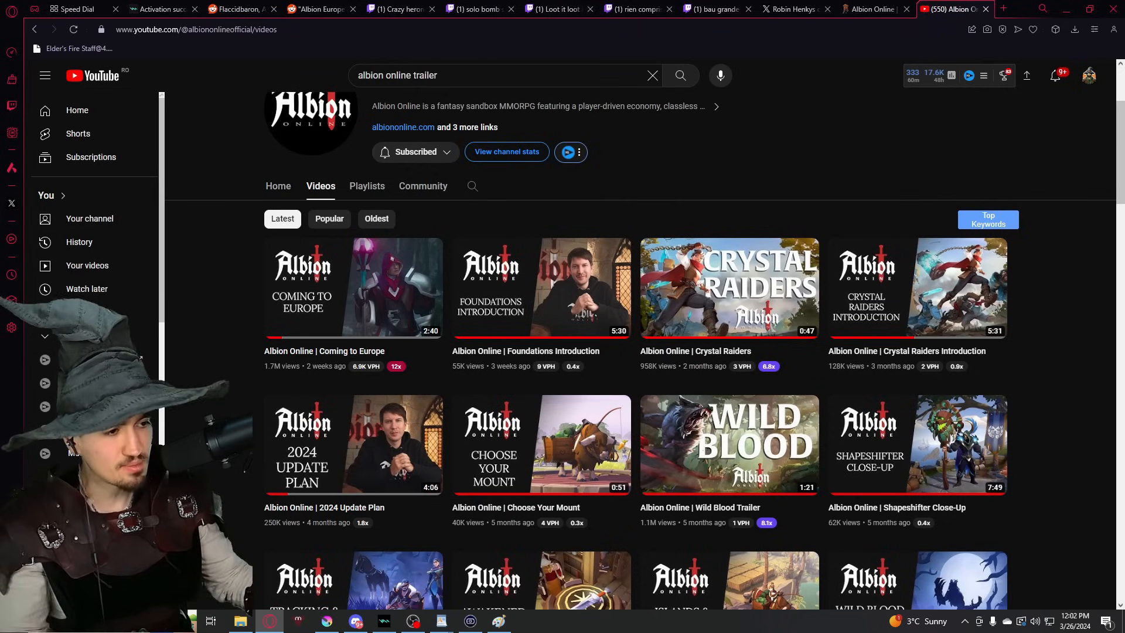
scroll(down, 3)
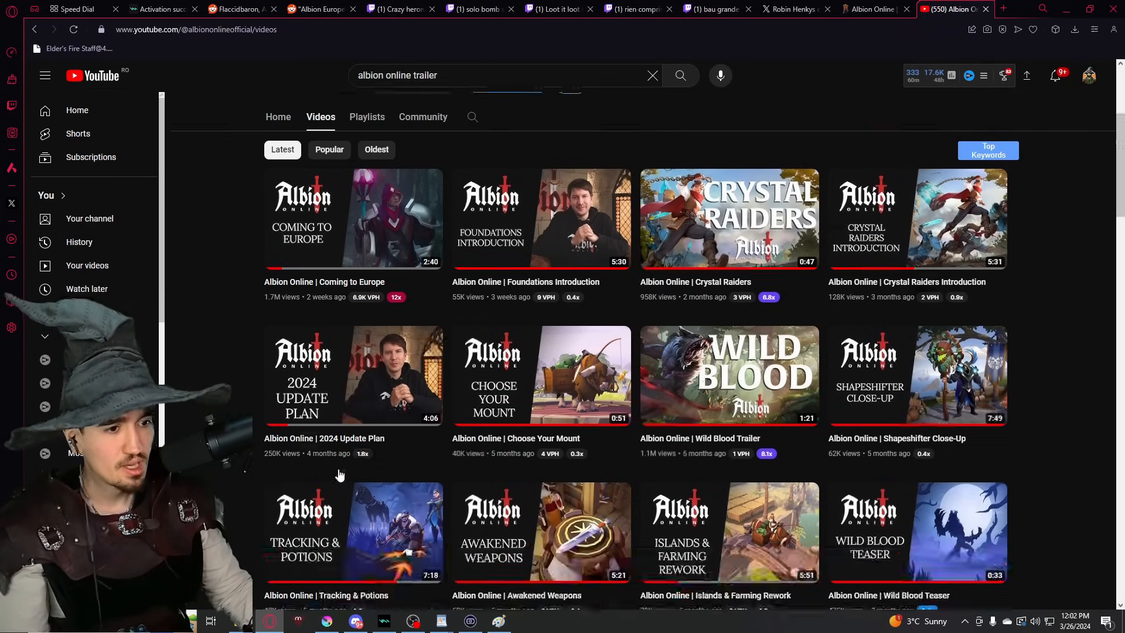
scroll(down, 3)
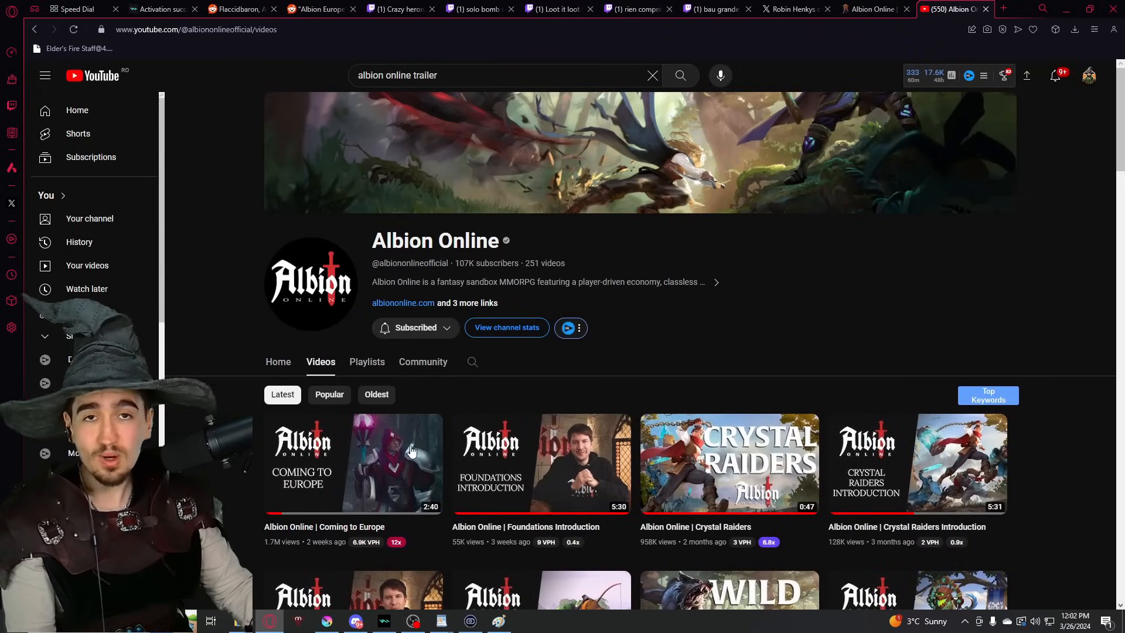
scroll(down, 3)
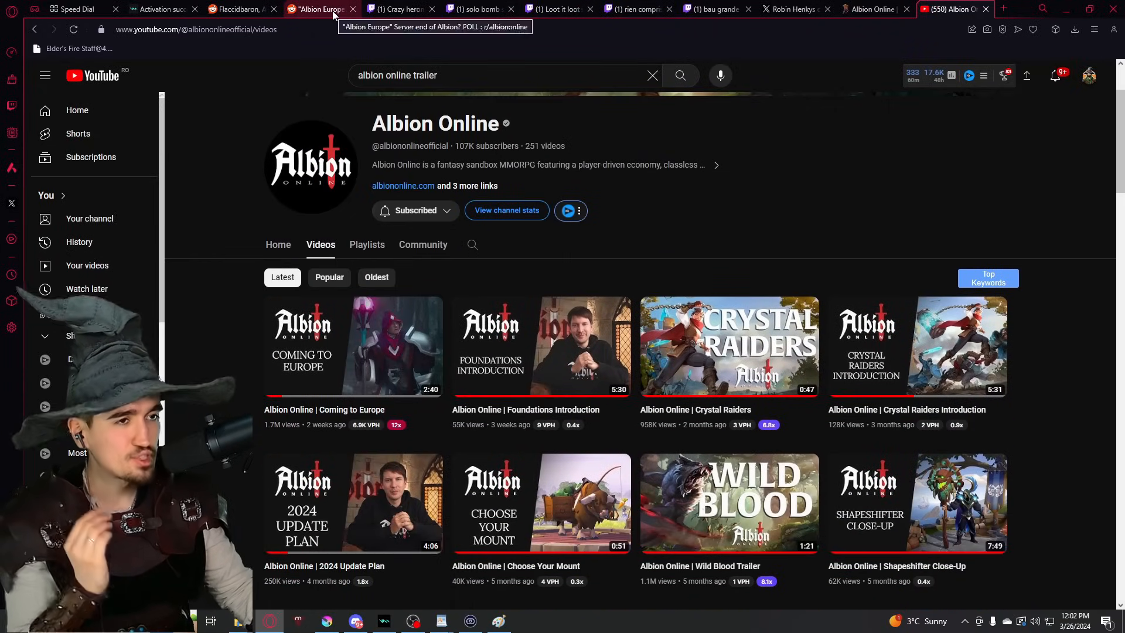
Scroll the 'Albion Europe Server end of Albion?' poll with 82 votes, select description text, and dismiss a pop-up
click(319, 9)
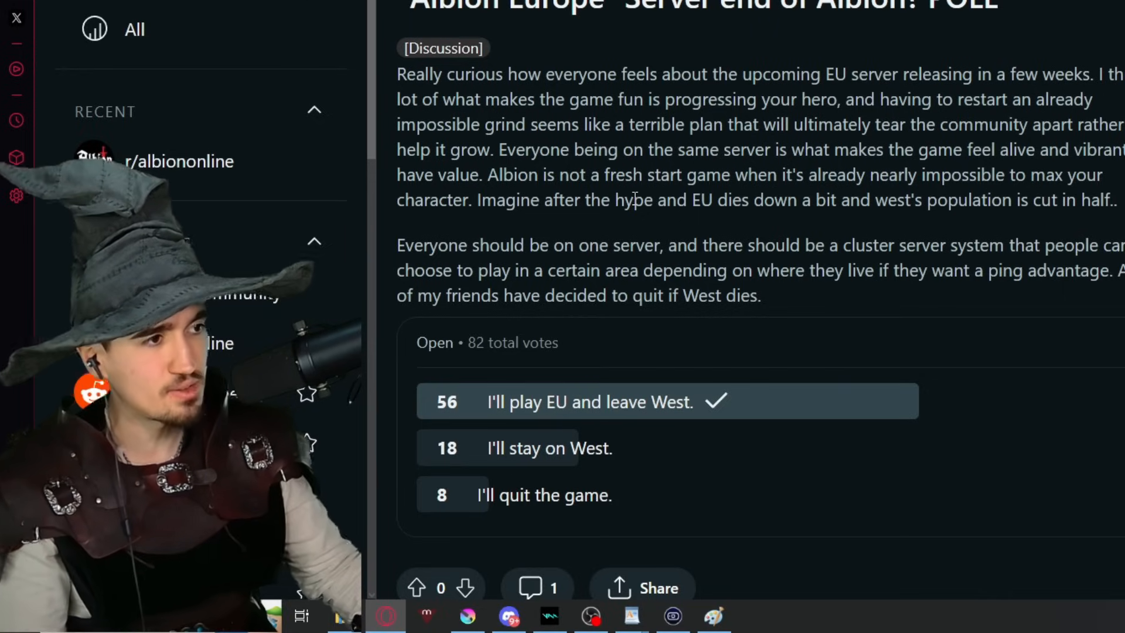
scroll(down, 3)
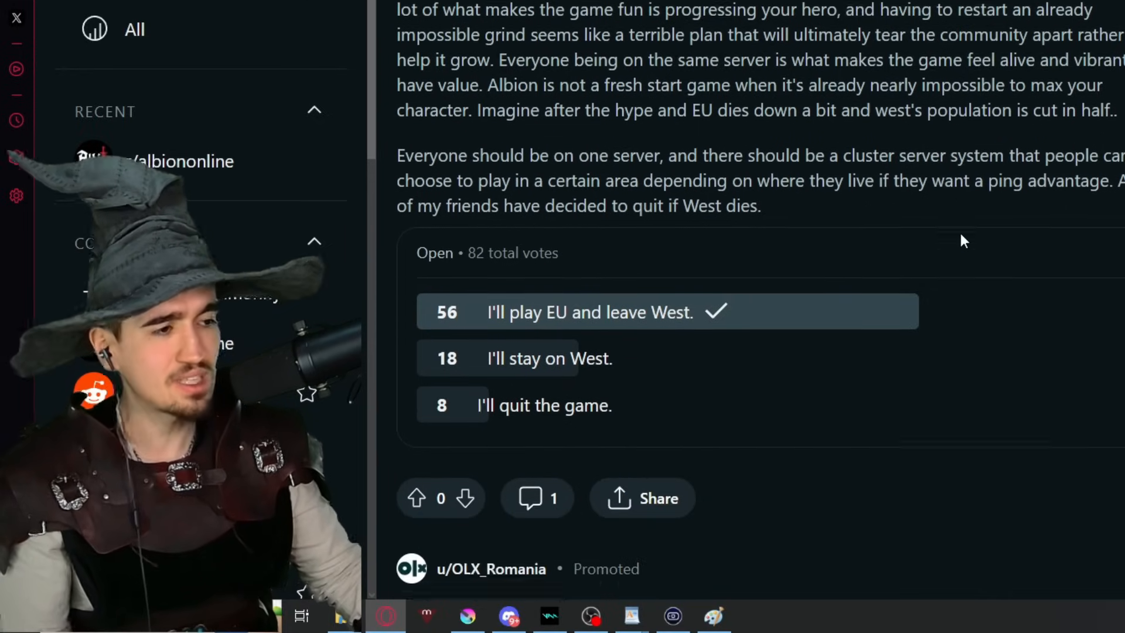
scroll(down, 3)
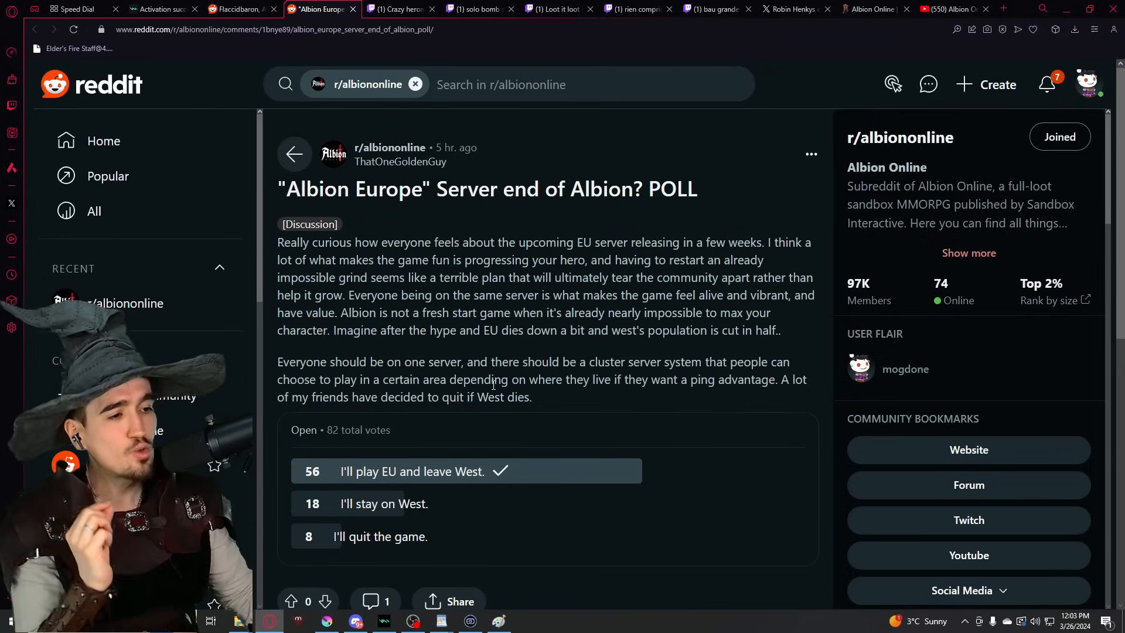
double_click(490, 397)
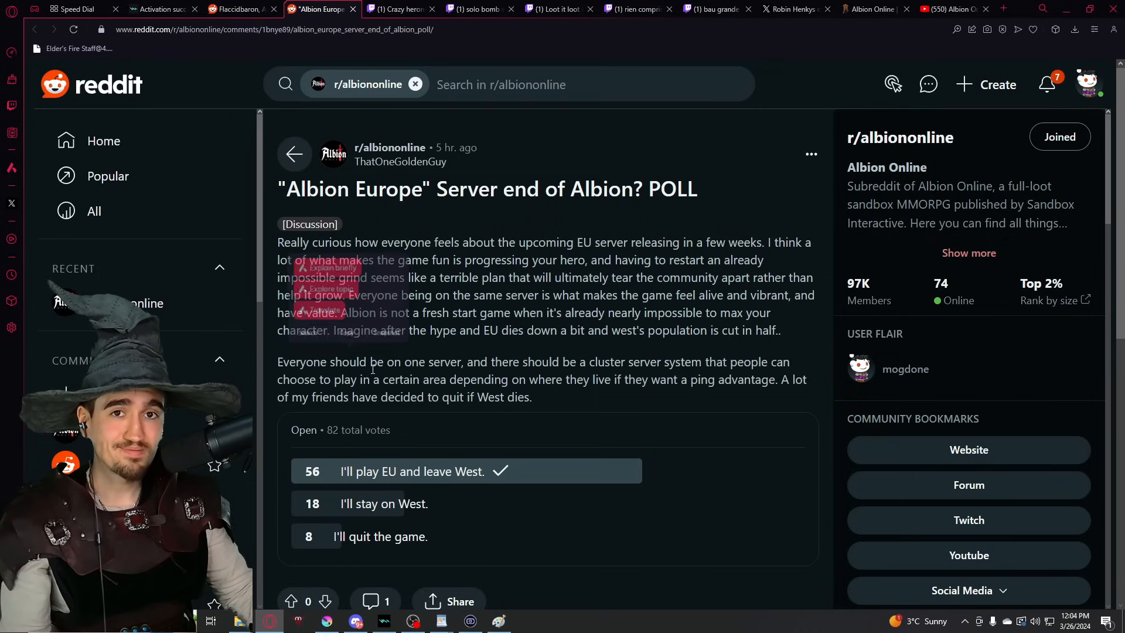
click(498, 621)
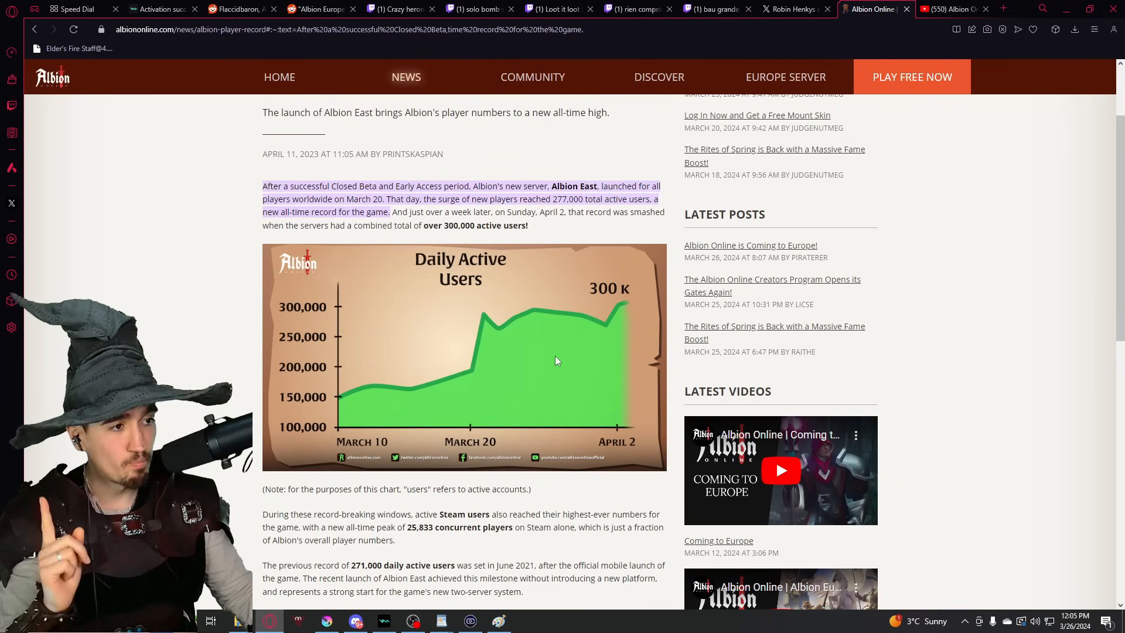
mouse_move(605, 291)
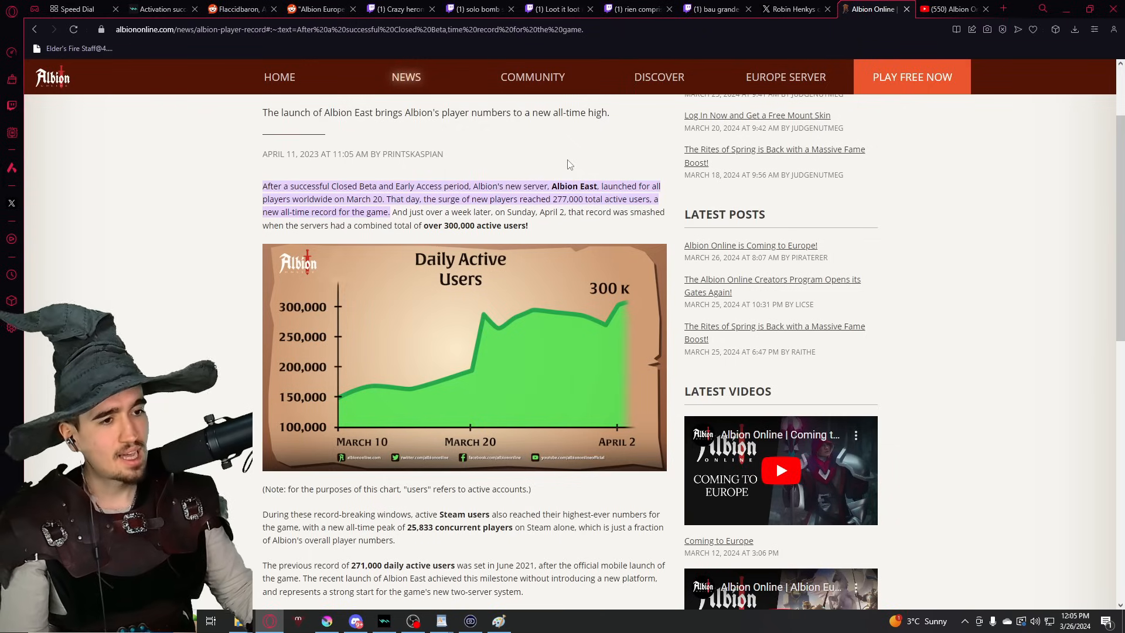
mouse_move(601, 300)
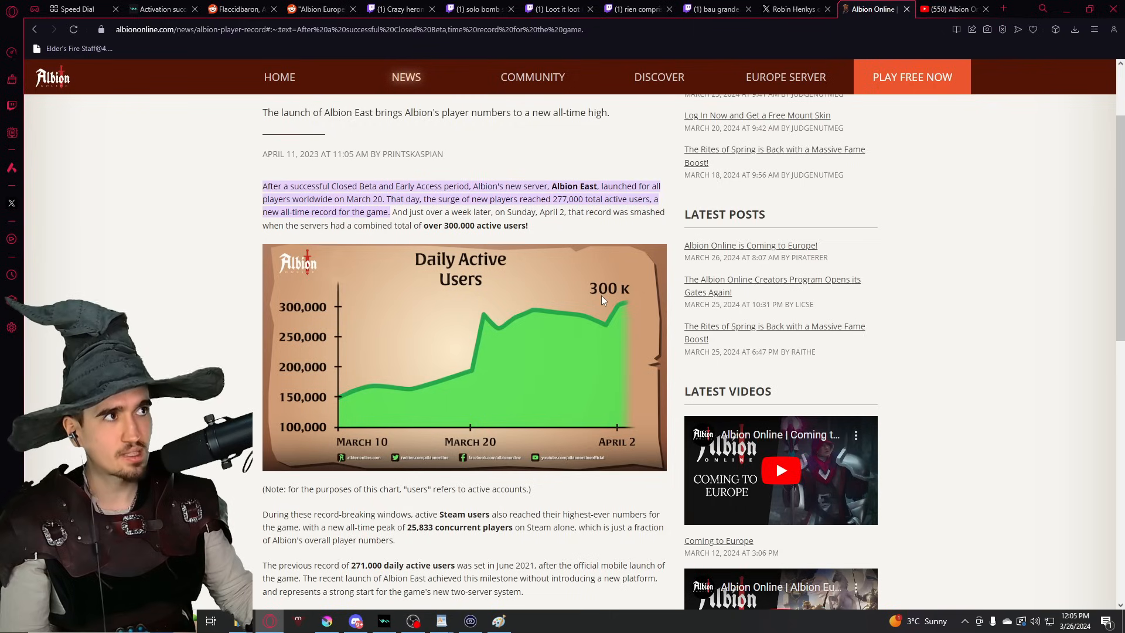
mouse_move(585, 303)
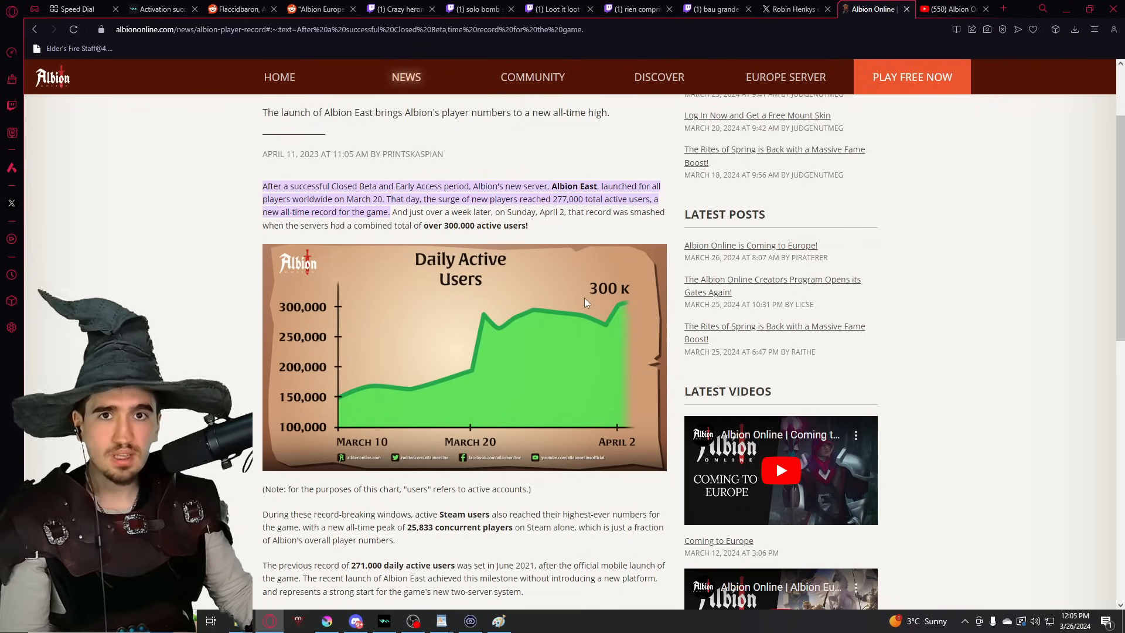